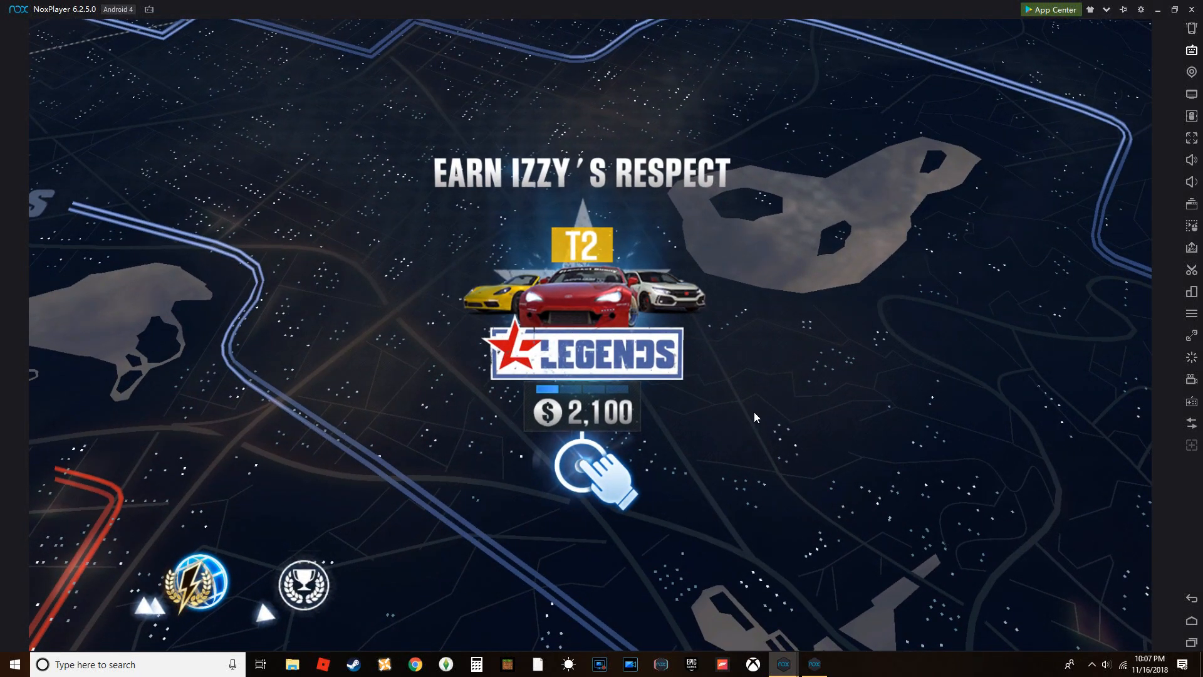
Open the Earn Izzy's Respect event and dismiss Izzy's welcome to reveal its four races.
{"action": "left_click", "coordinate": [592, 468]}
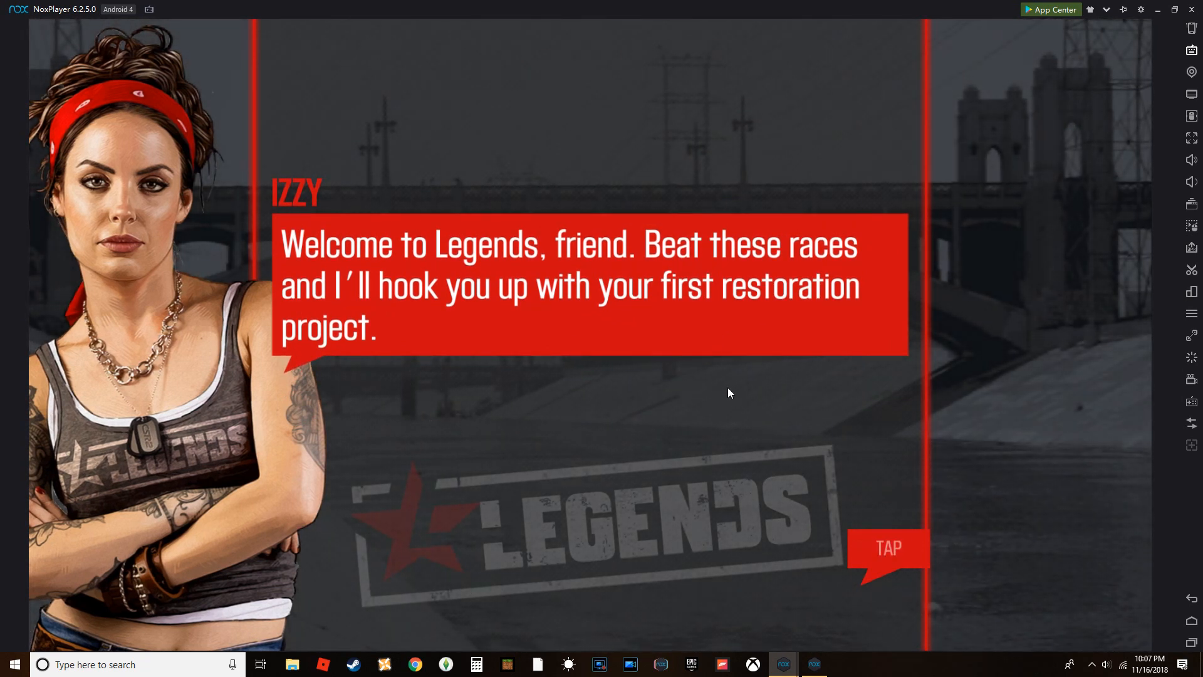
{"action": "mouse_move", "coordinate": [880, 571]}
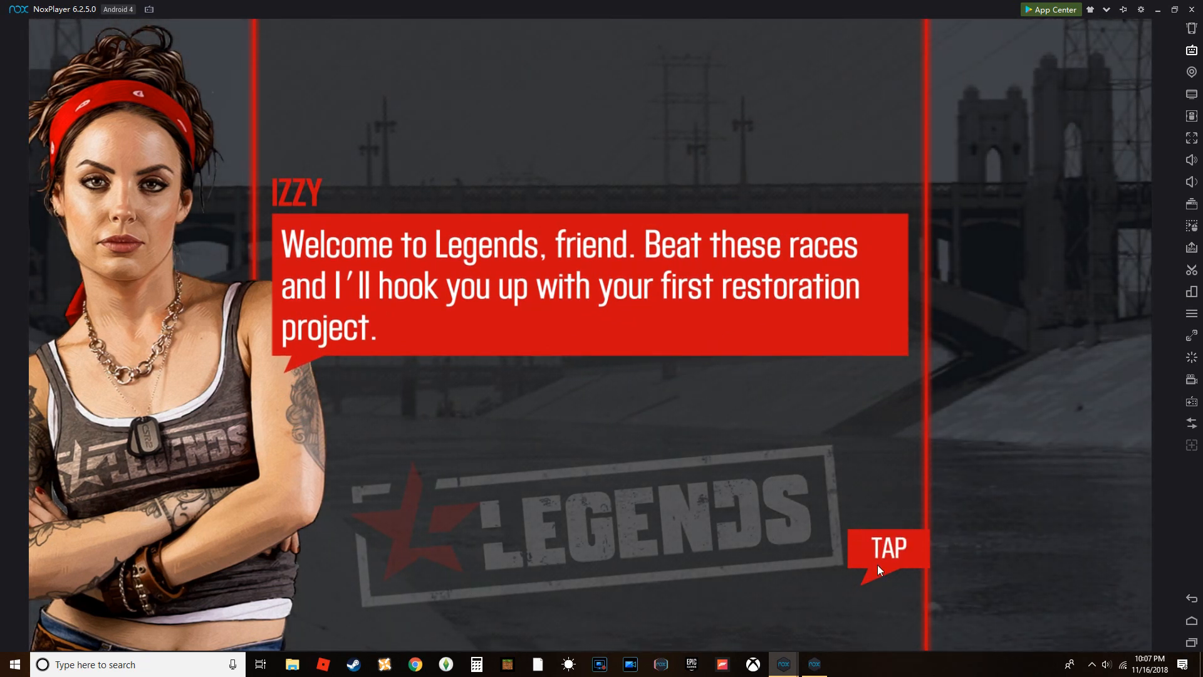
{"action": "left_click", "coordinate": [888, 547]}
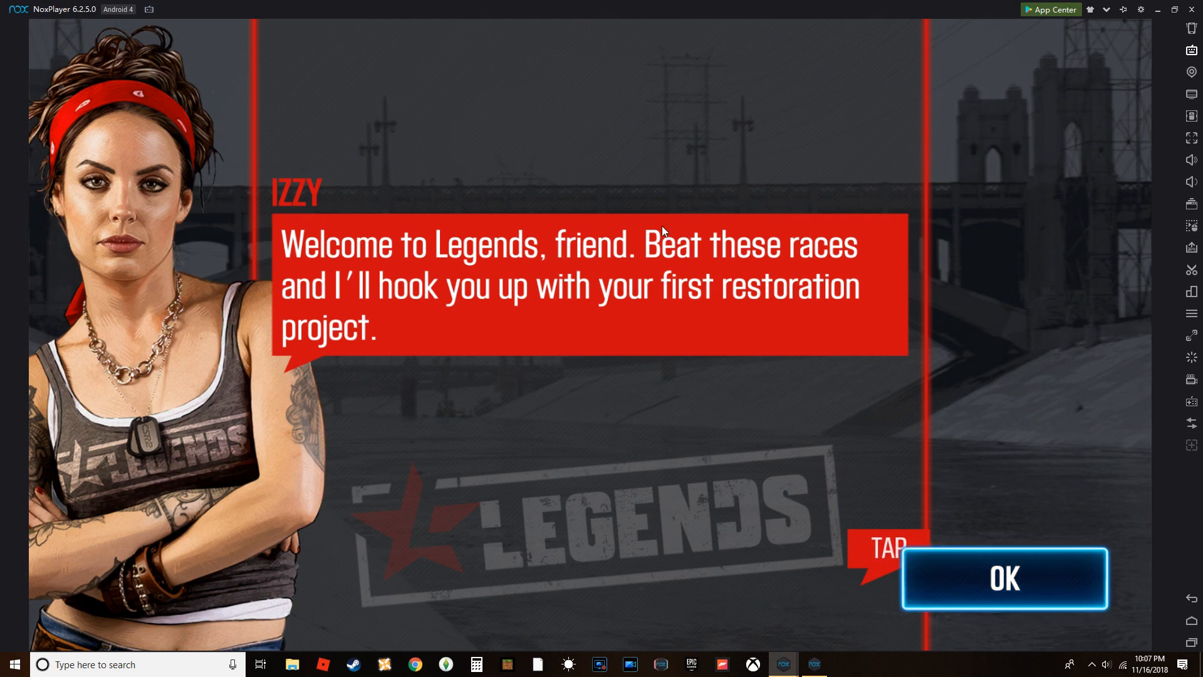
{"action": "left_click", "coordinate": [1004, 580]}
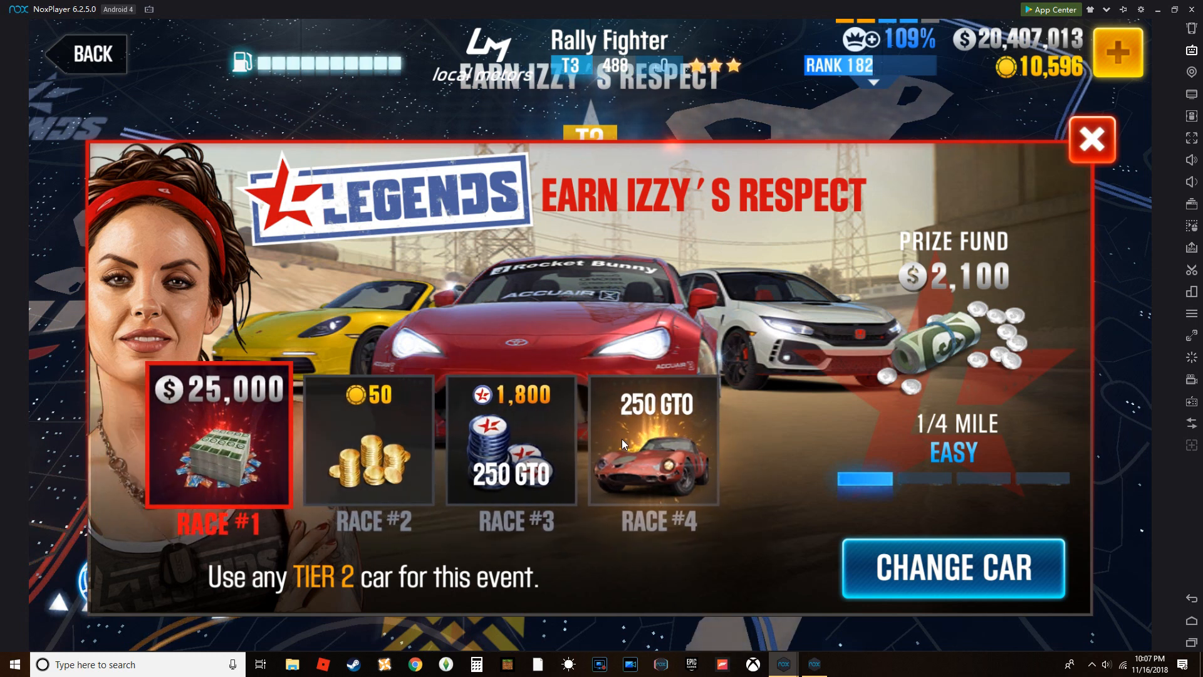
Pick the 718 Boxster S and run race #1 for a $25,000 cash reward.
{"action": "left_click", "coordinate": [953, 568]}
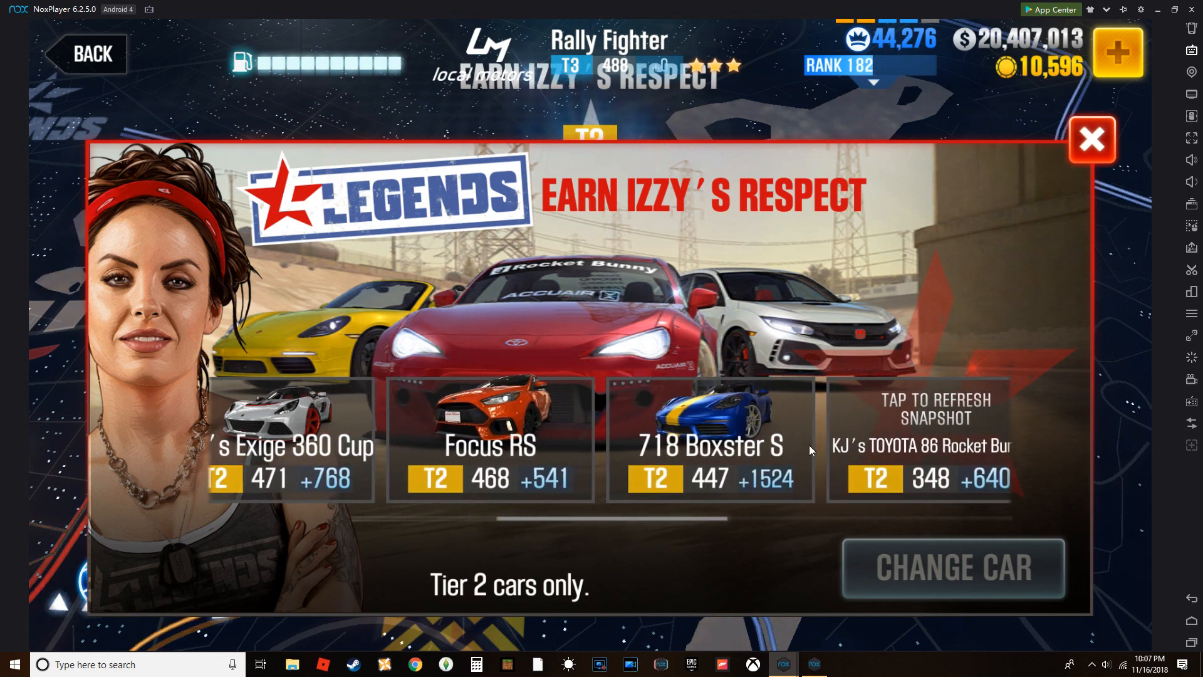
{"action": "scroll", "scroll_direction": "left", "scroll_amount": 3}
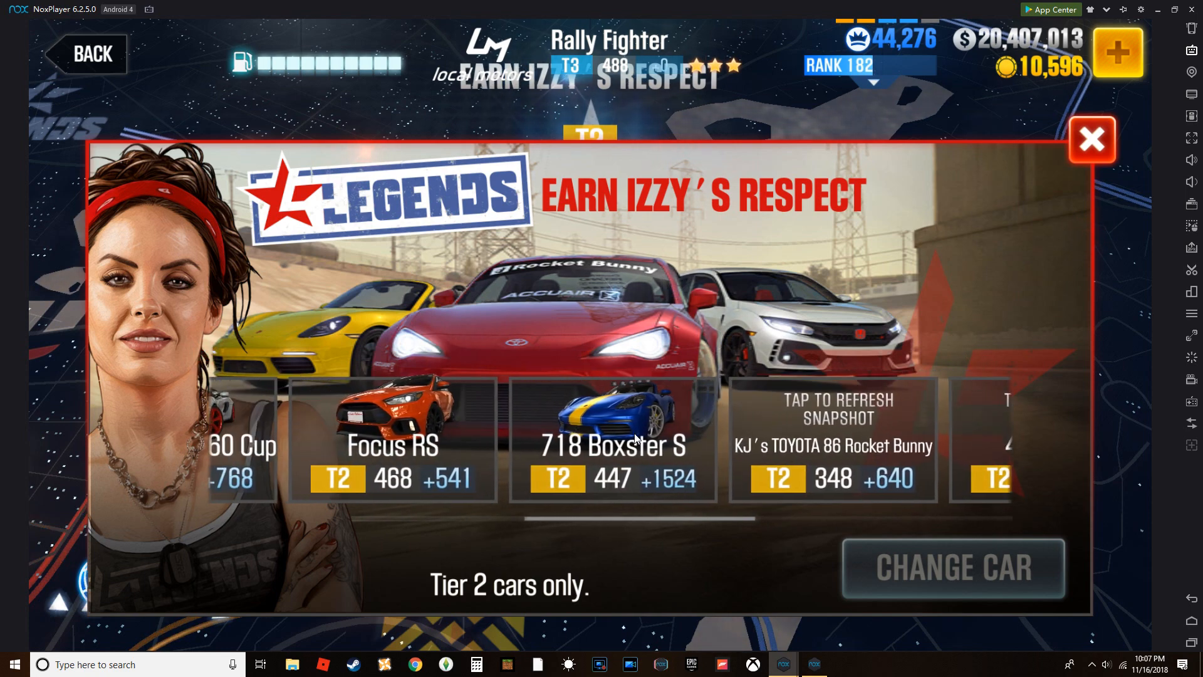
{"action": "left_click", "coordinate": [612, 441]}
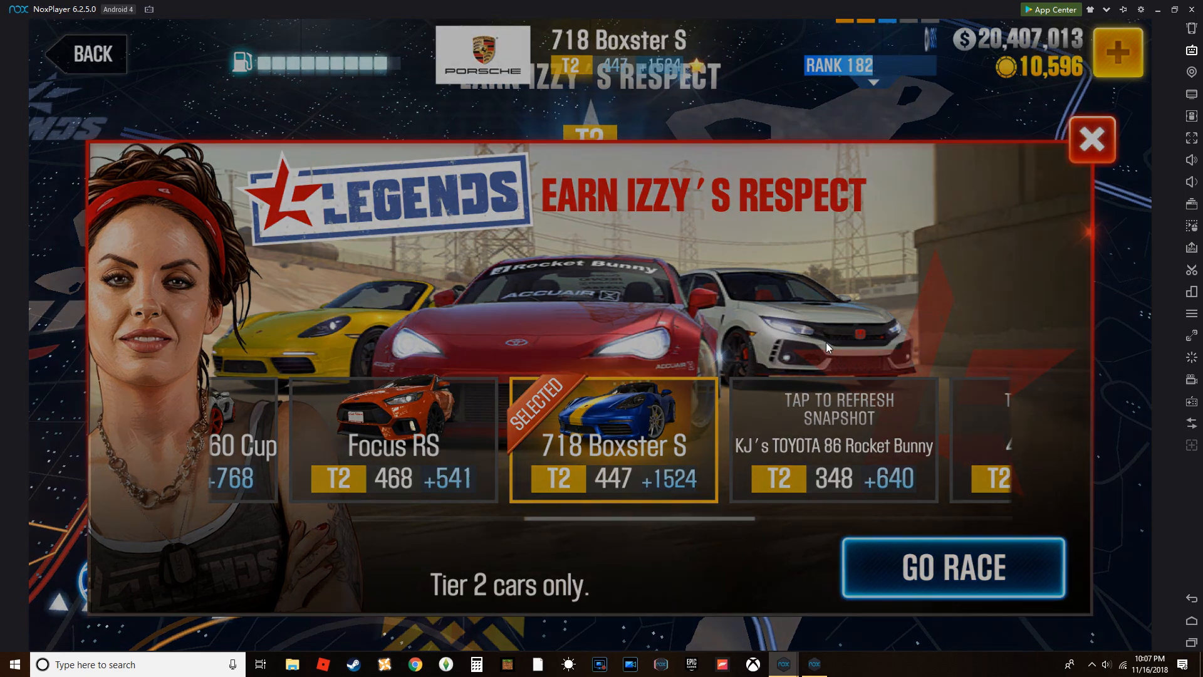
{"action": "left_click", "coordinate": [954, 567]}
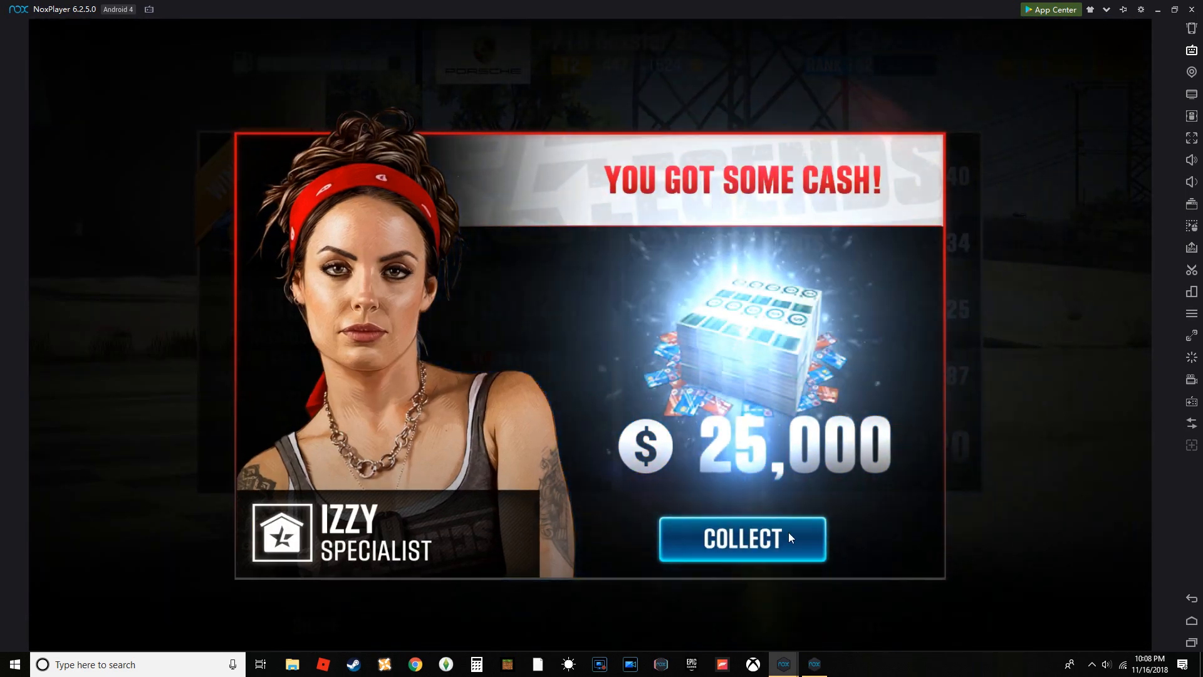
Collect the $25,000 reward and close the Special Event popup.
{"action": "left_click", "coordinate": [741, 538]}
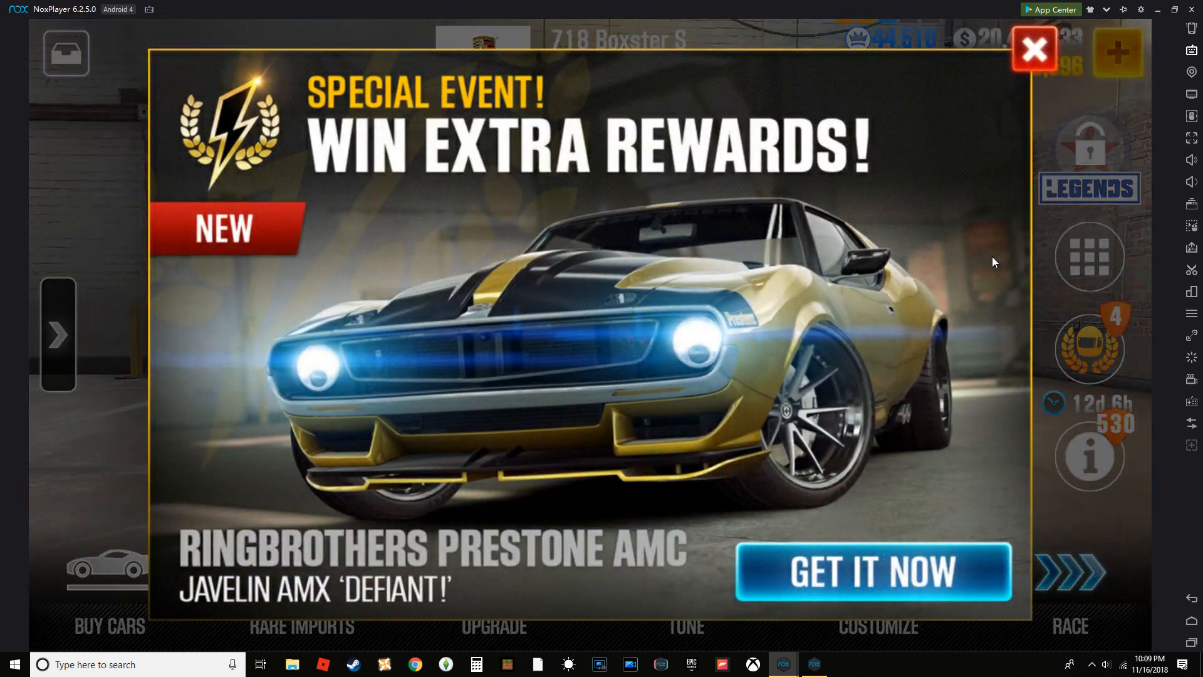
{"action": "left_click", "coordinate": [1034, 48]}
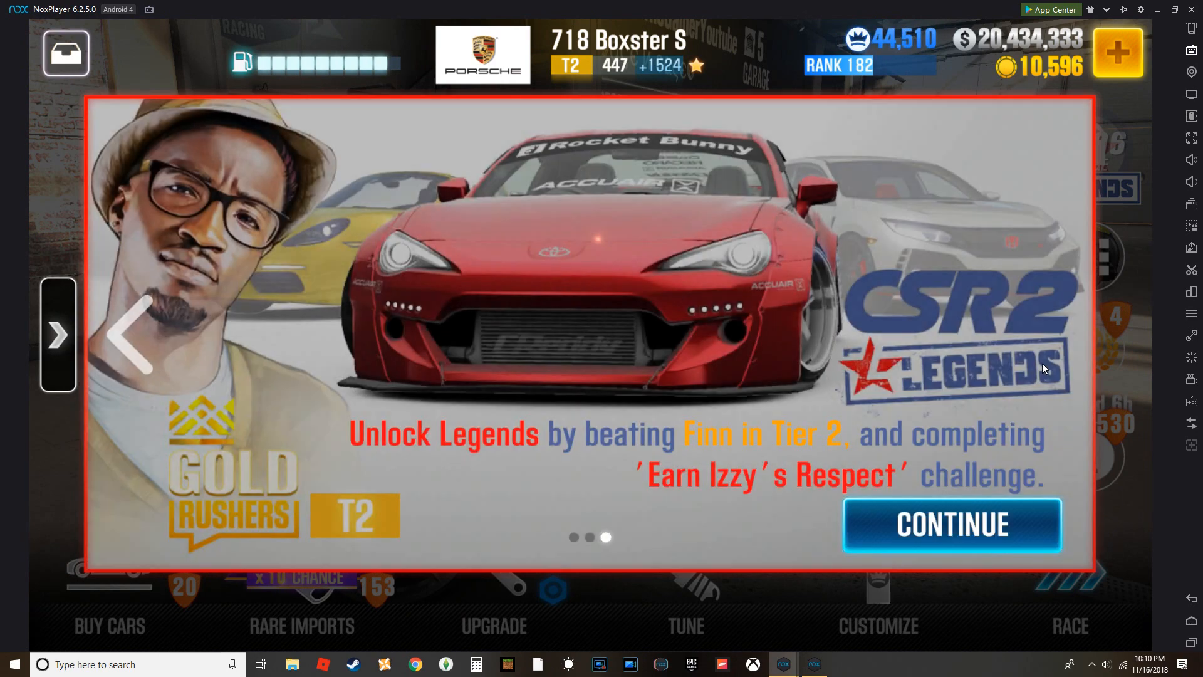
Continue past the Legends info page into the Legends race.
{"action": "left_click", "coordinate": [951, 525]}
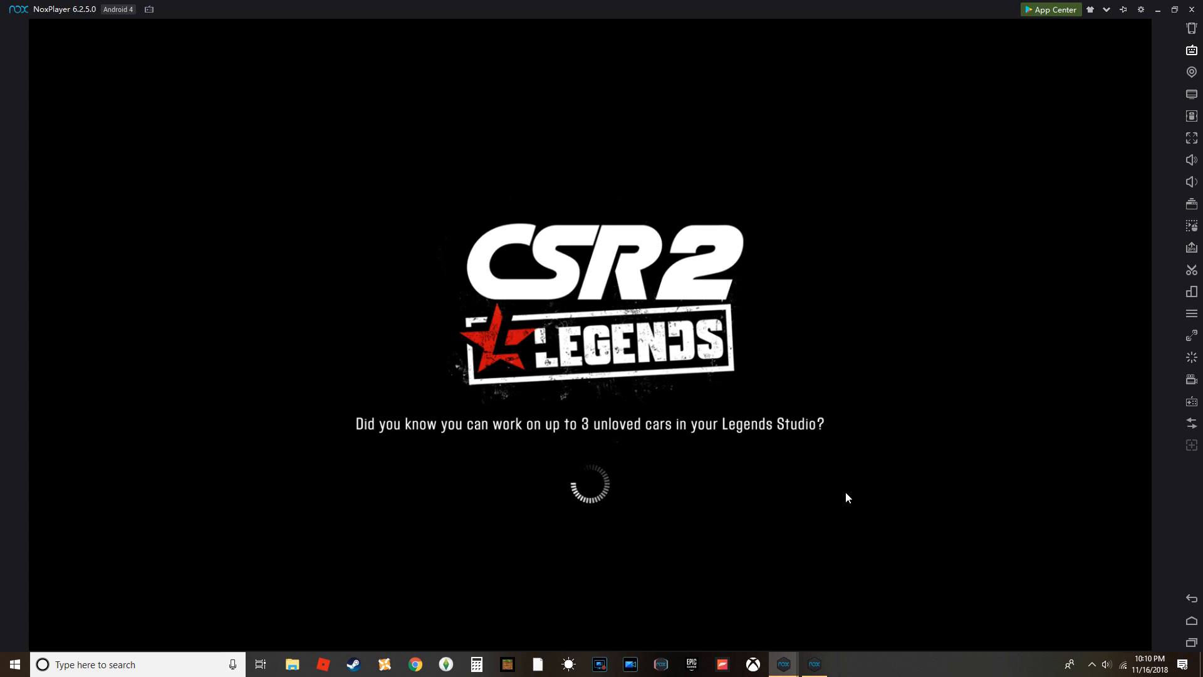
{"action": "mouse_move", "coordinate": [752, 450]}
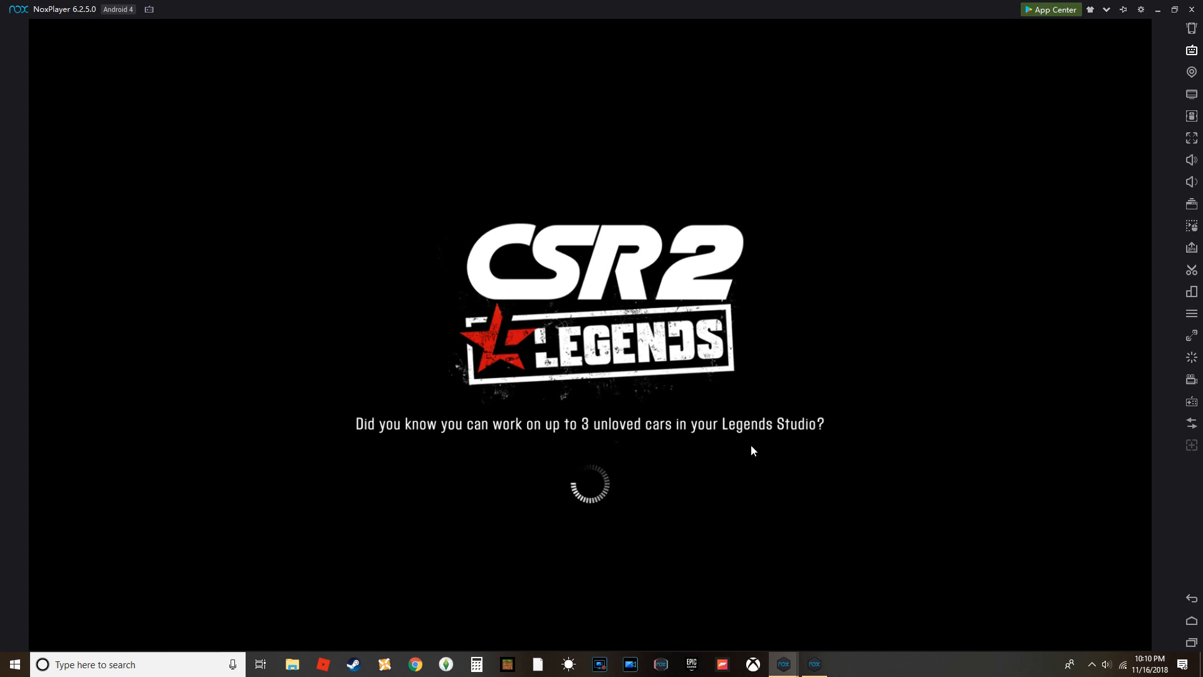
{"action": "mouse_move", "coordinate": [582, 437]}
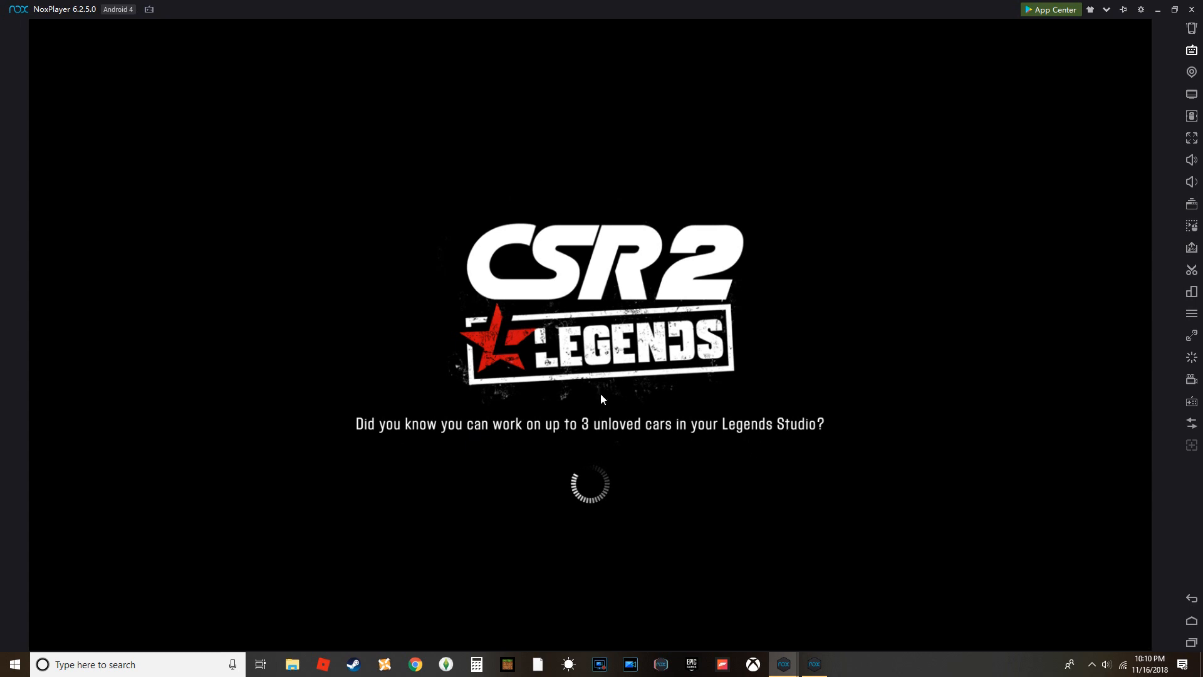
{"action": "mouse_move", "coordinate": [789, 452]}
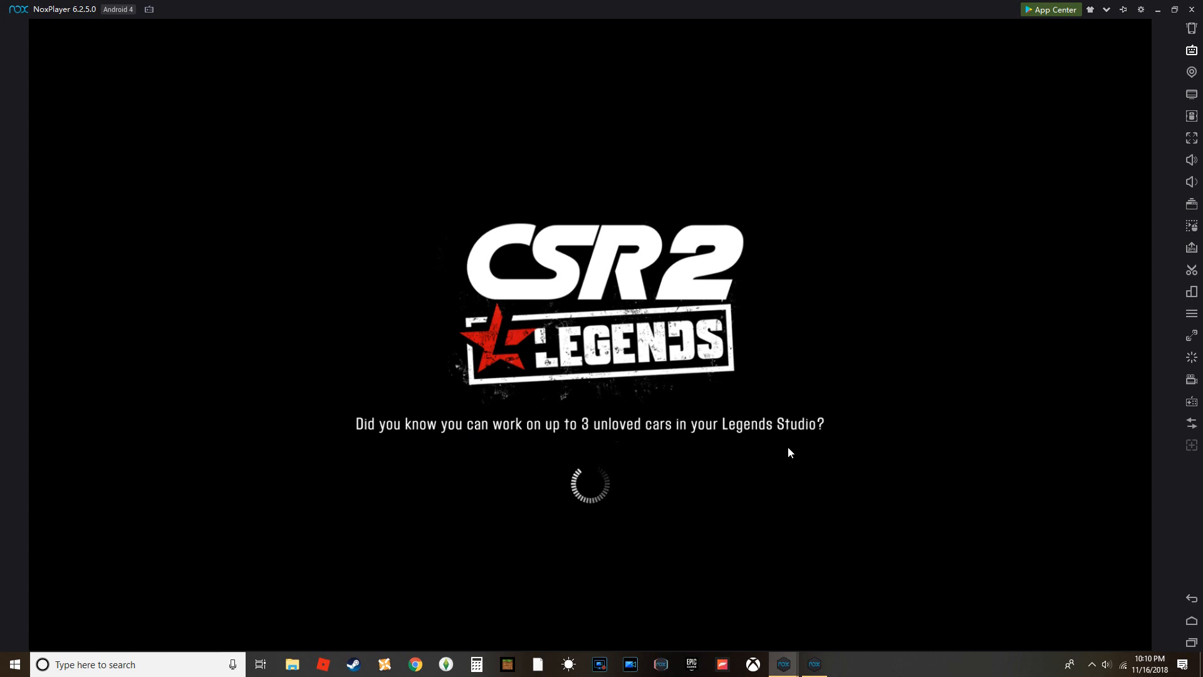
{"action": "mouse_move", "coordinate": [850, 448]}
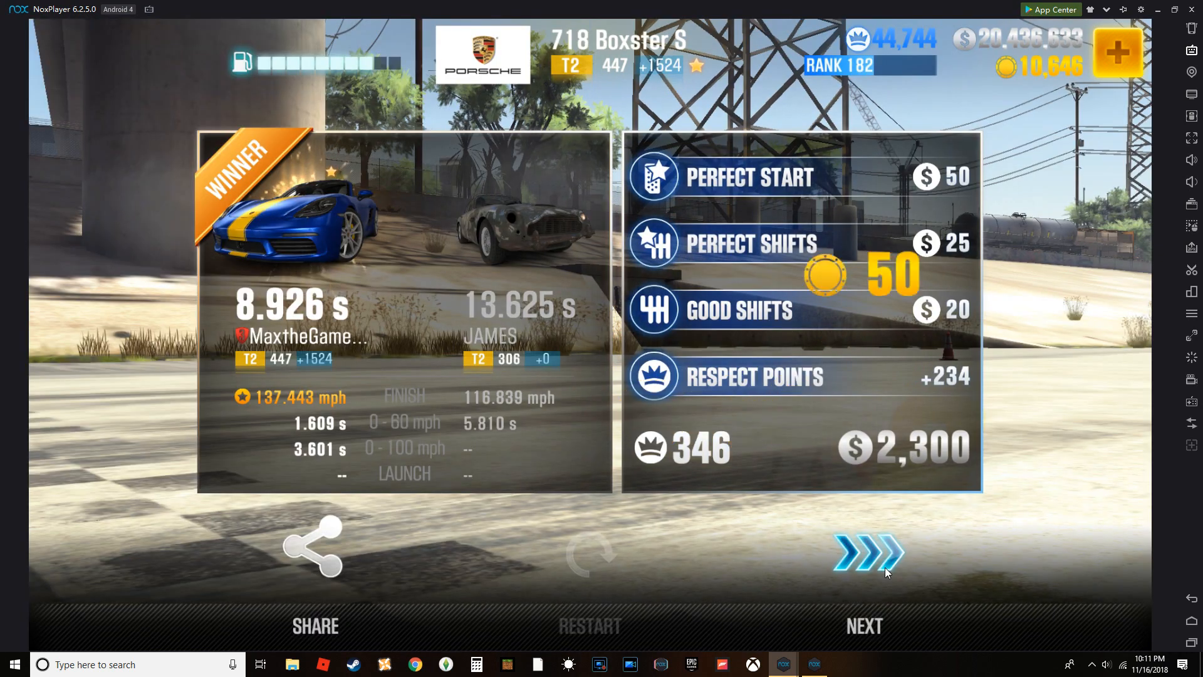
Dismiss the race results and the Legends unlock info page.
{"action": "left_click", "coordinate": [866, 553]}
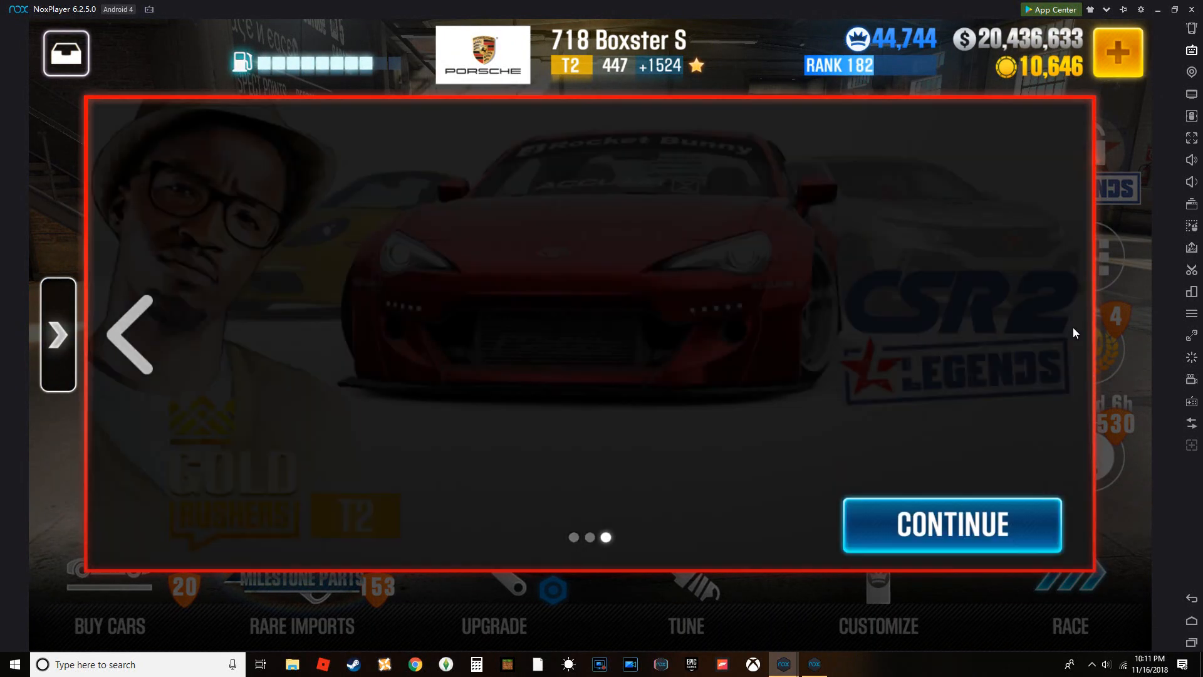
{"action": "left_click", "coordinate": [951, 526]}
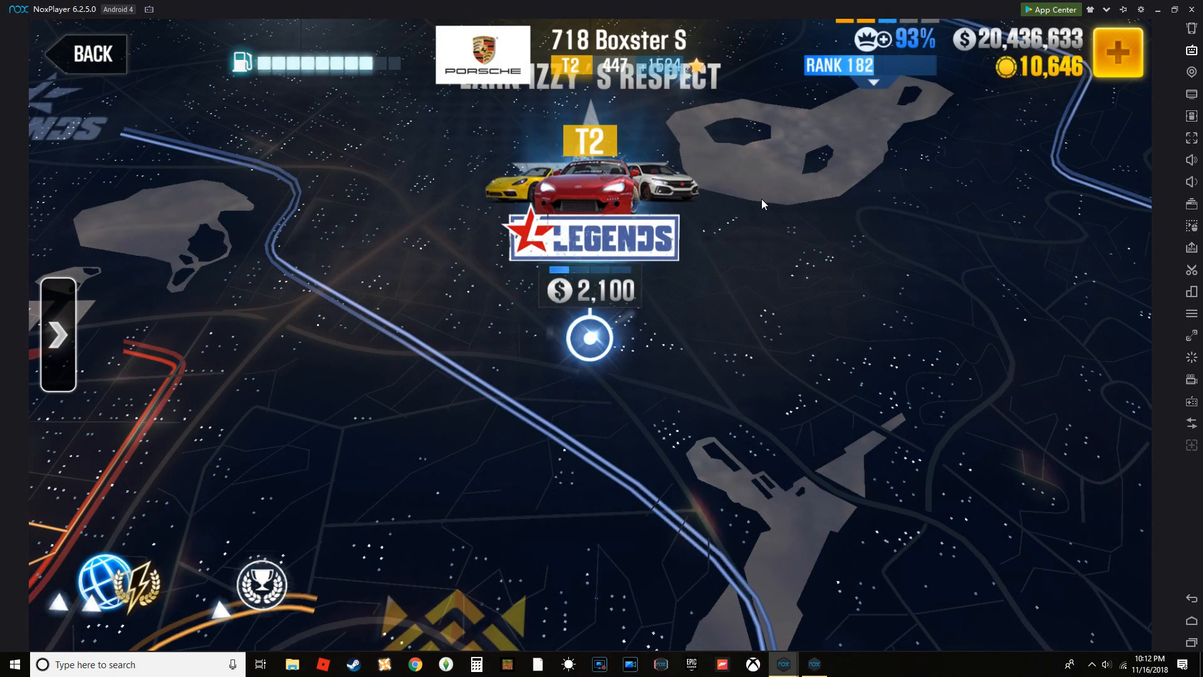
Start race #3 of Earn Izzy's Respect and decline the rate-the-game prompt.
{"action": "left_click", "coordinate": [591, 338]}
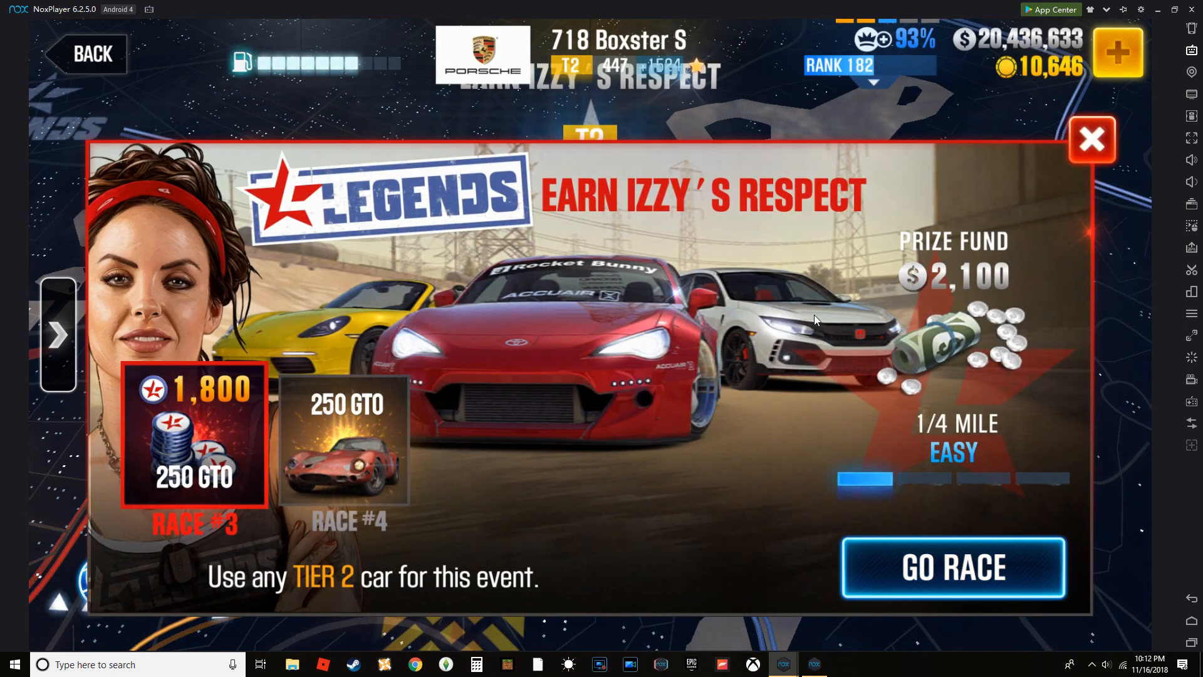
{"action": "left_click", "coordinate": [955, 568]}
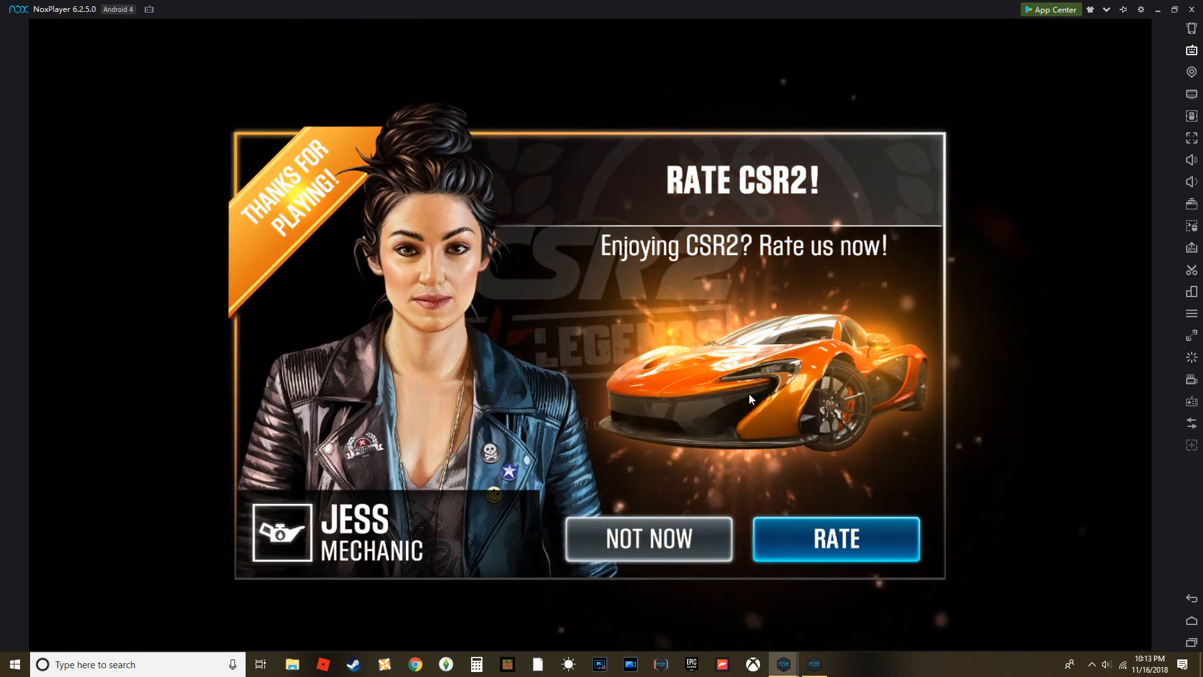
{"action": "left_click", "coordinate": [647, 539]}
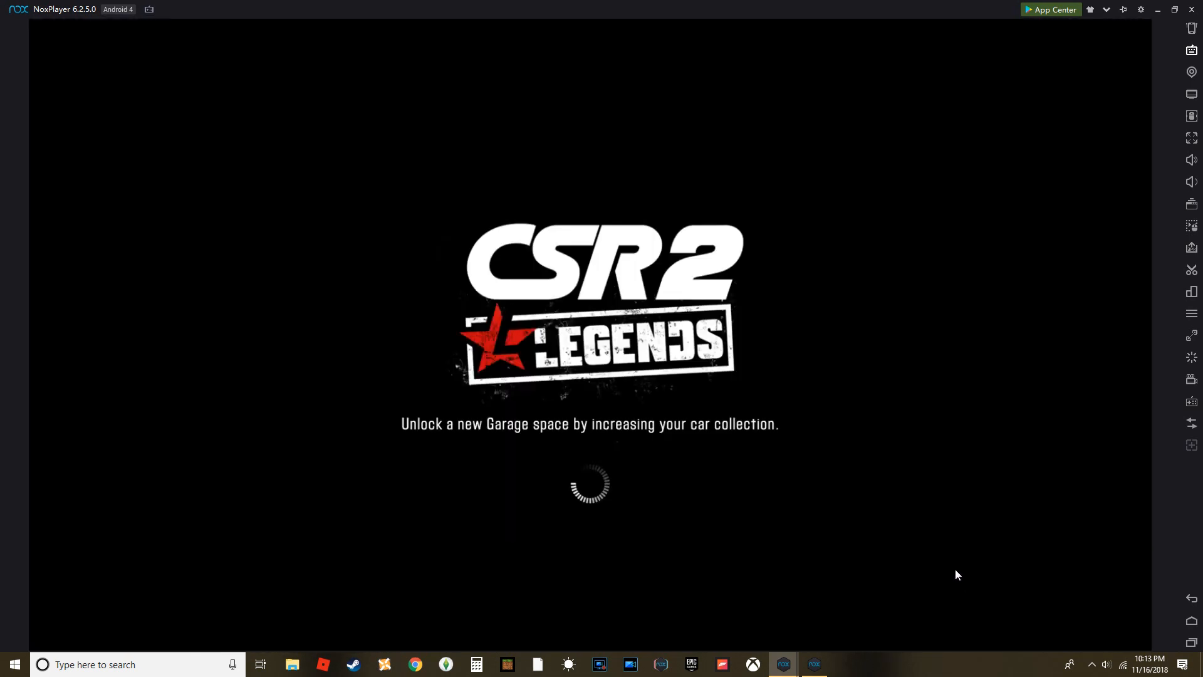
{"action": "mouse_move", "coordinate": [921, 422]}
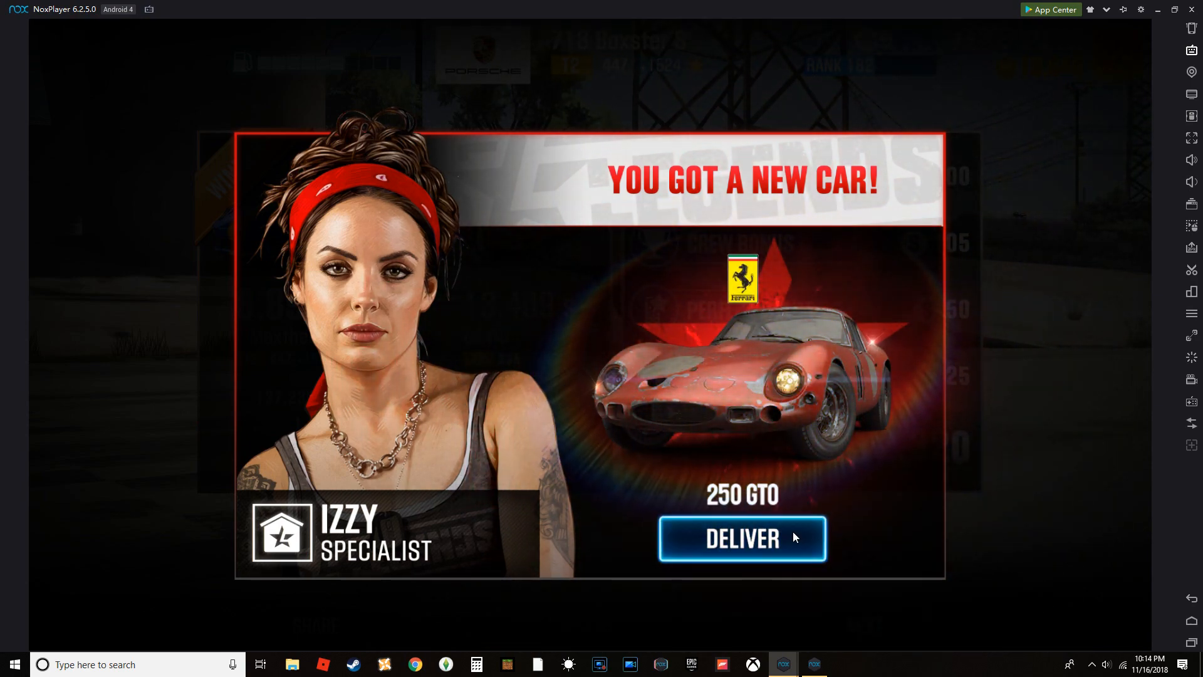
Deliver the newly won Ferrari 250 GTO.
{"action": "left_click", "coordinate": [741, 538]}
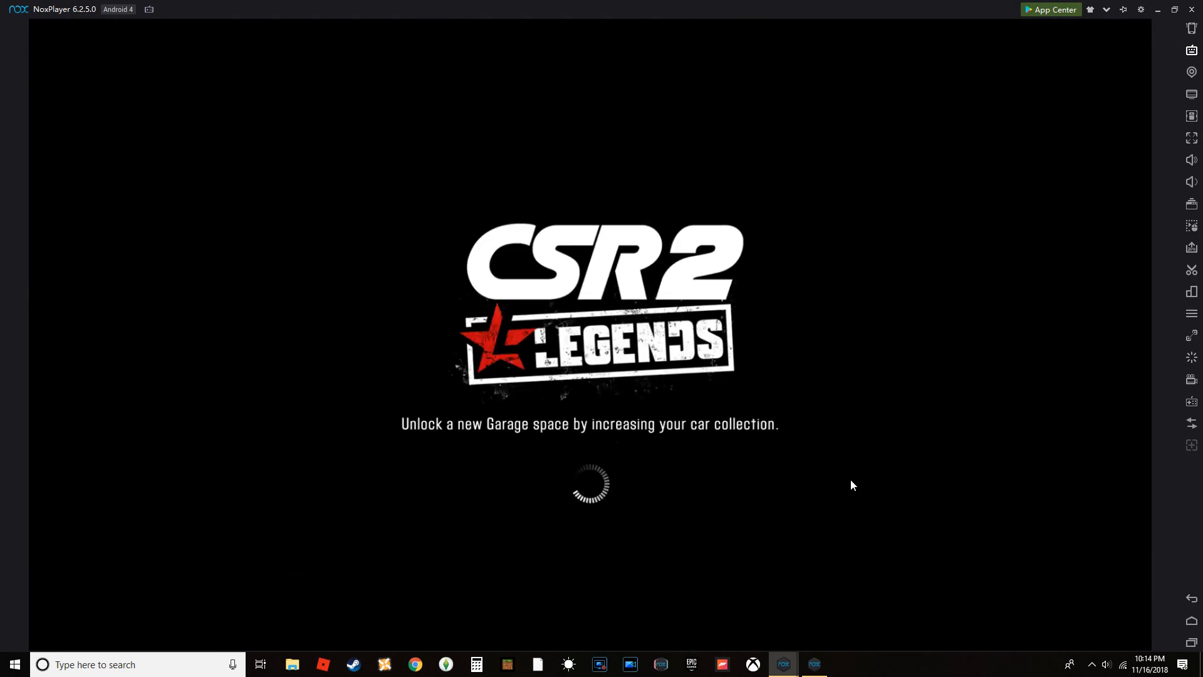
{"action": "mouse_move", "coordinate": [865, 472]}
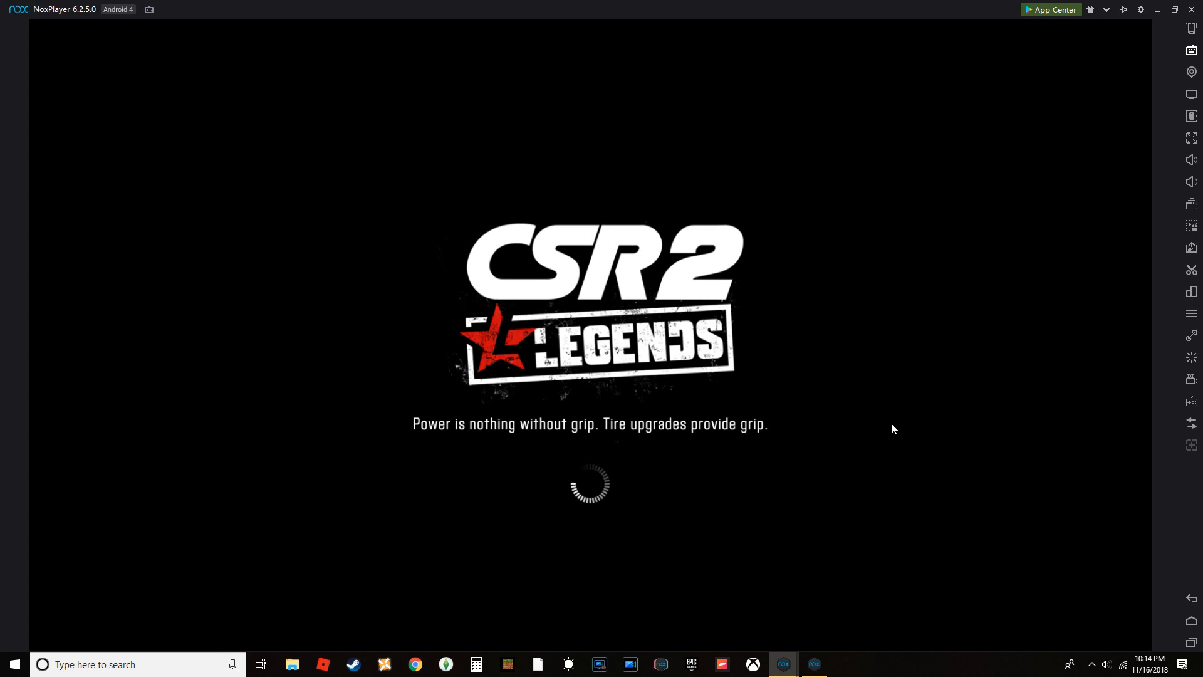
{"action": "mouse_move", "coordinate": [904, 426]}
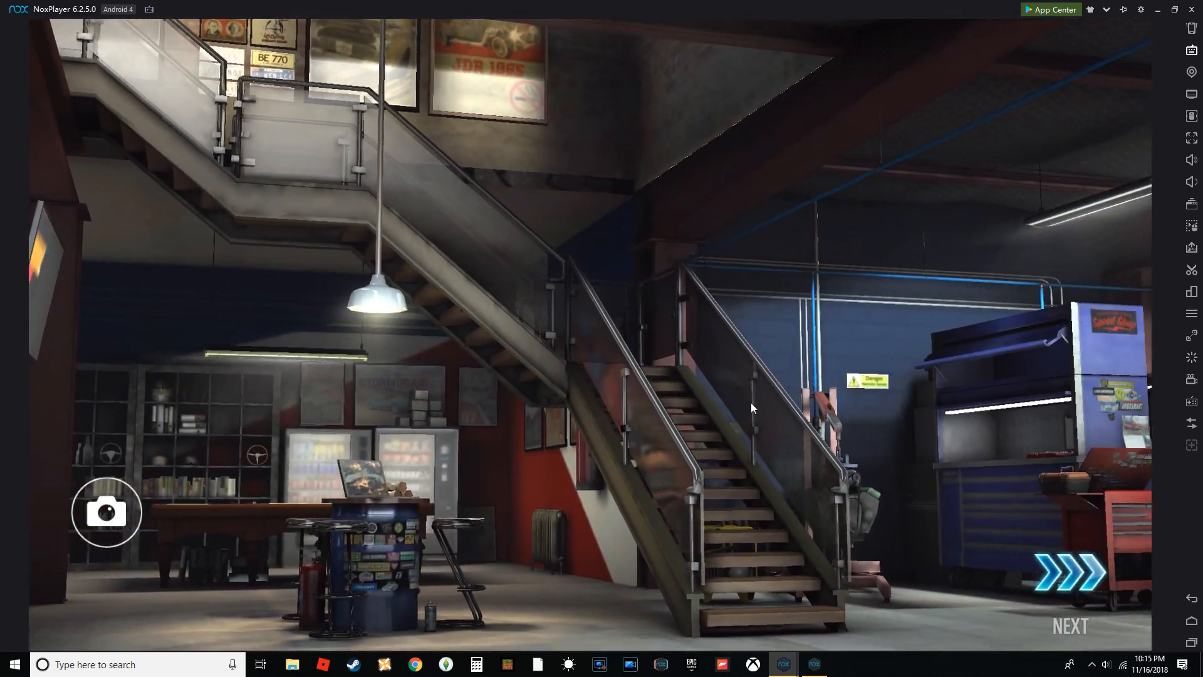
Step through the studio garage tour, dismissing the Welcome and Restoring Parts messages.
{"action": "left_click", "coordinate": [1070, 571]}
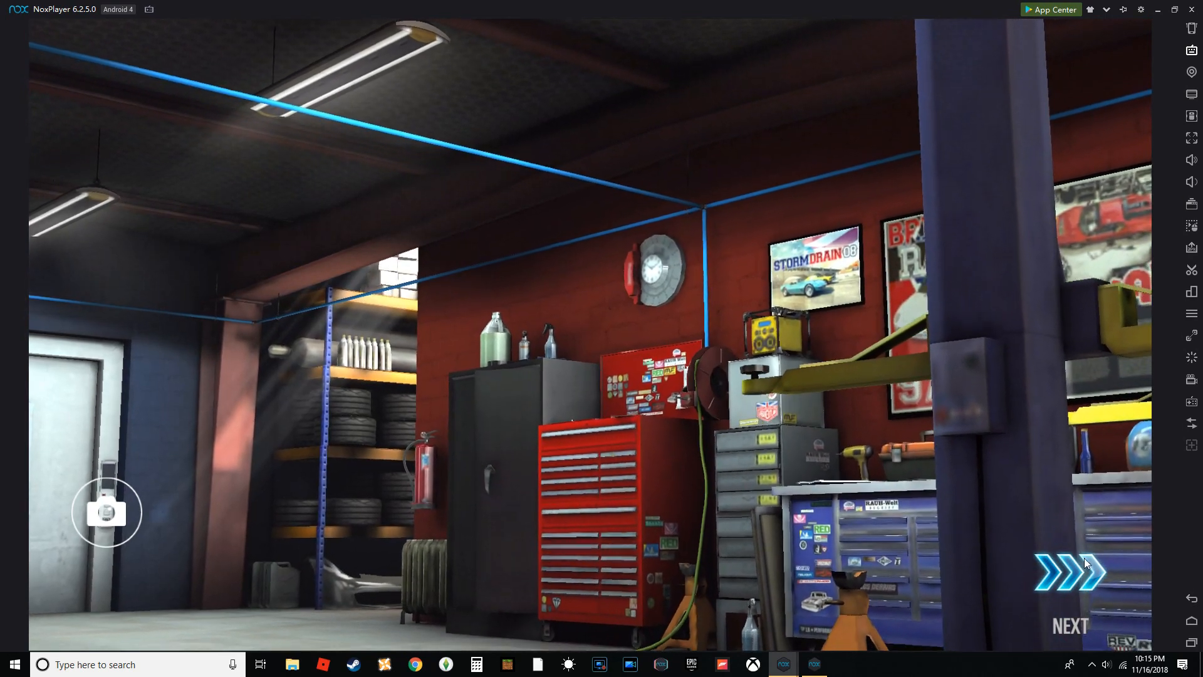
{"action": "left_click", "coordinate": [1069, 571]}
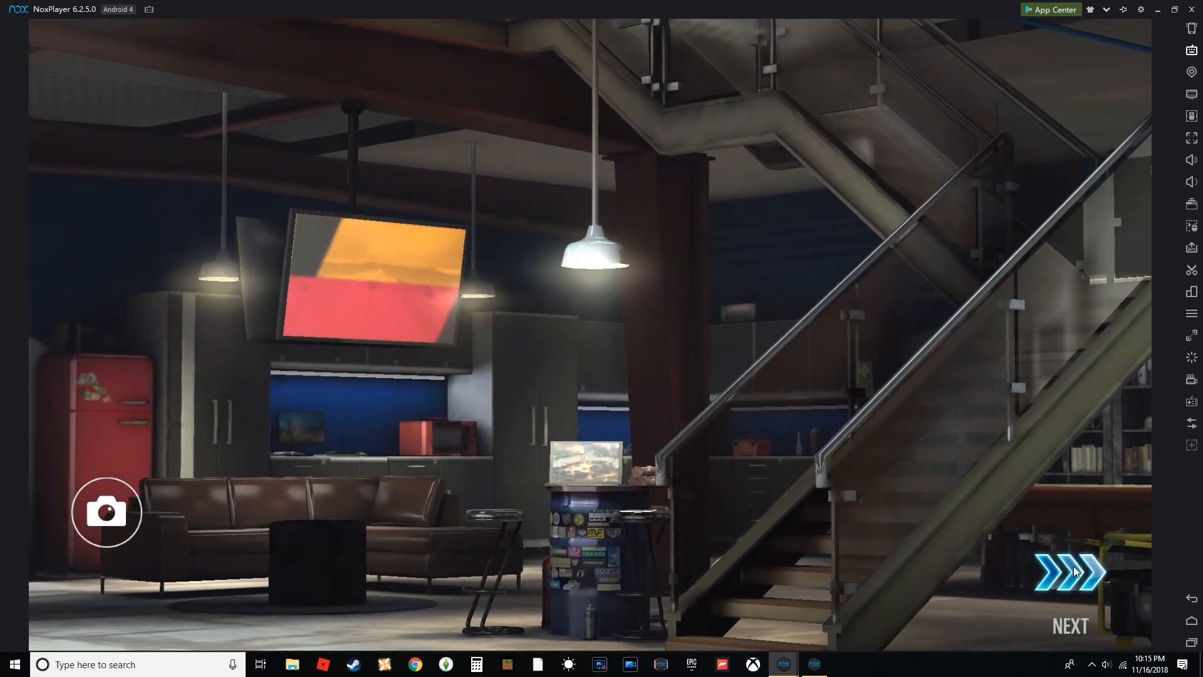
{"action": "left_click", "coordinate": [1070, 574]}
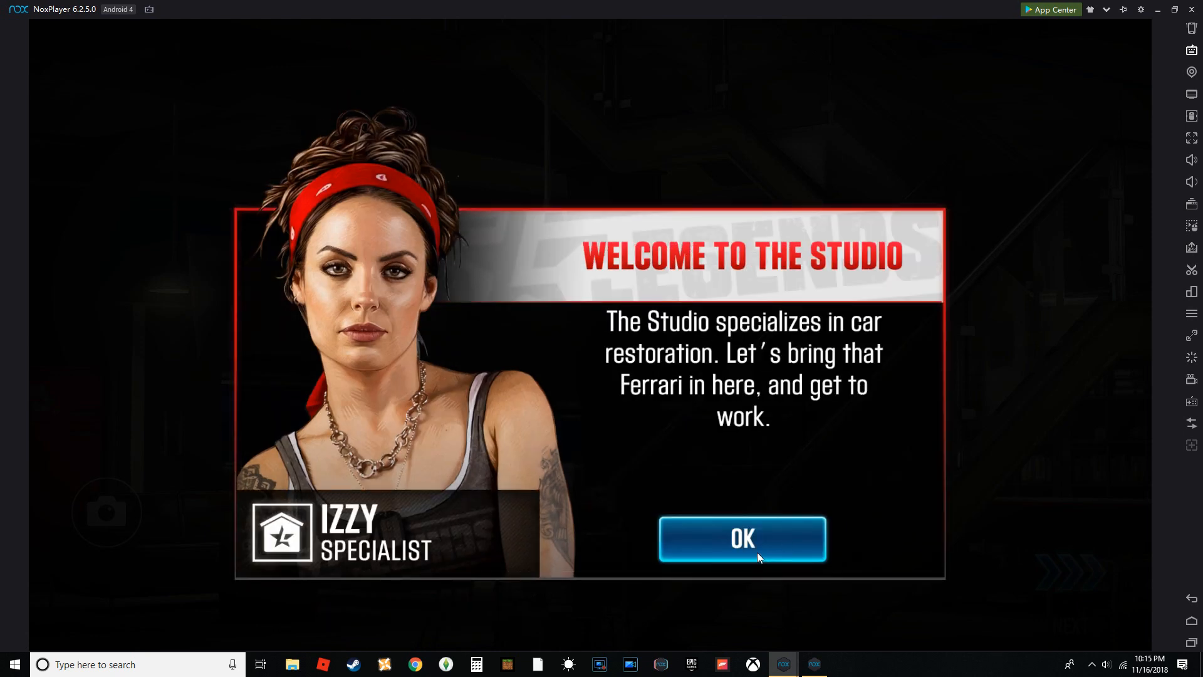
{"action": "left_click", "coordinate": [743, 539]}
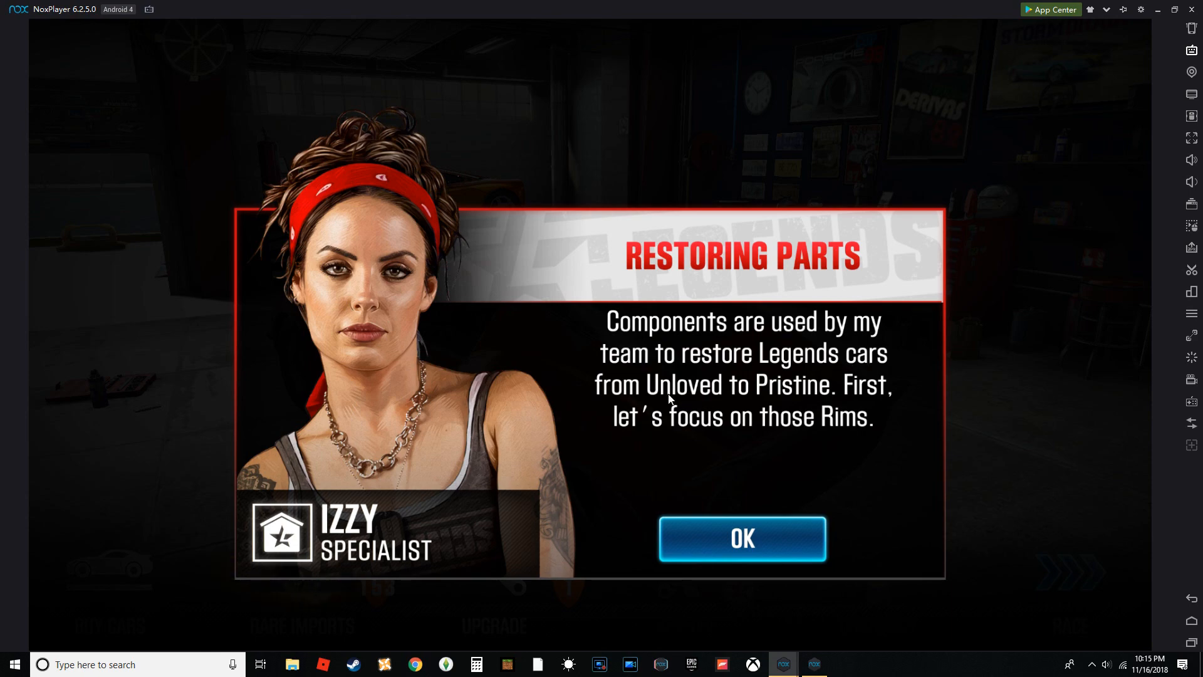
{"action": "left_click", "coordinate": [741, 538]}
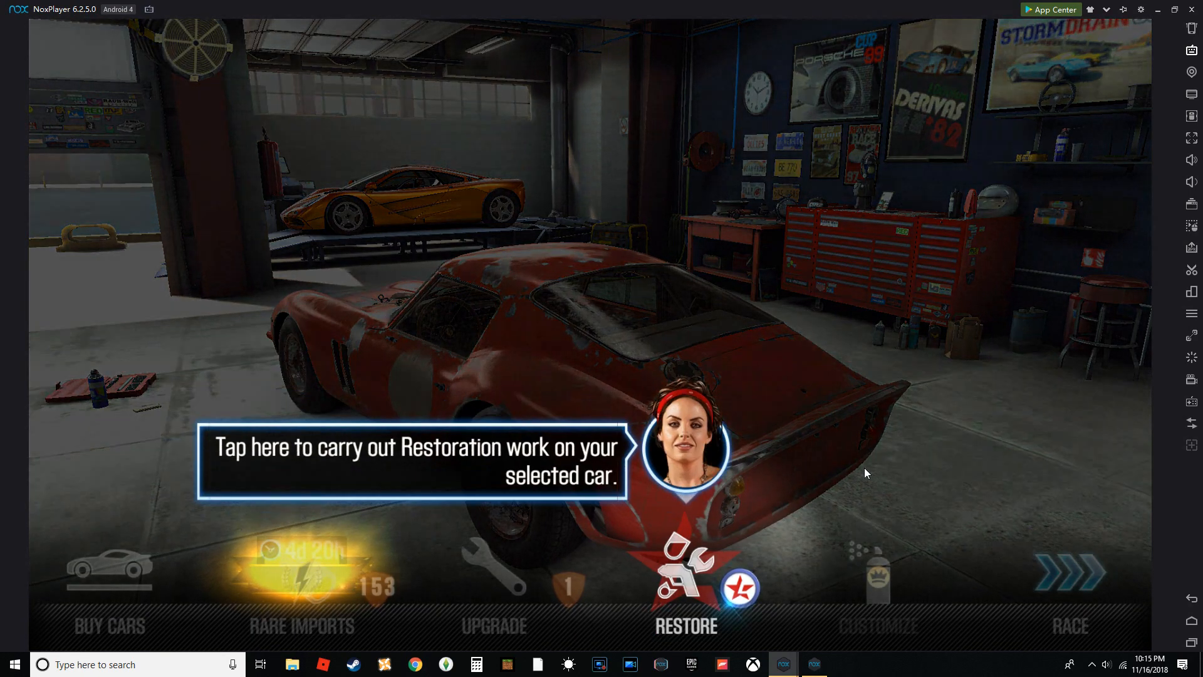
Restore the 250 GTO's rims with 1,000 components, finishing instantly for free.
{"action": "left_click", "coordinate": [683, 572]}
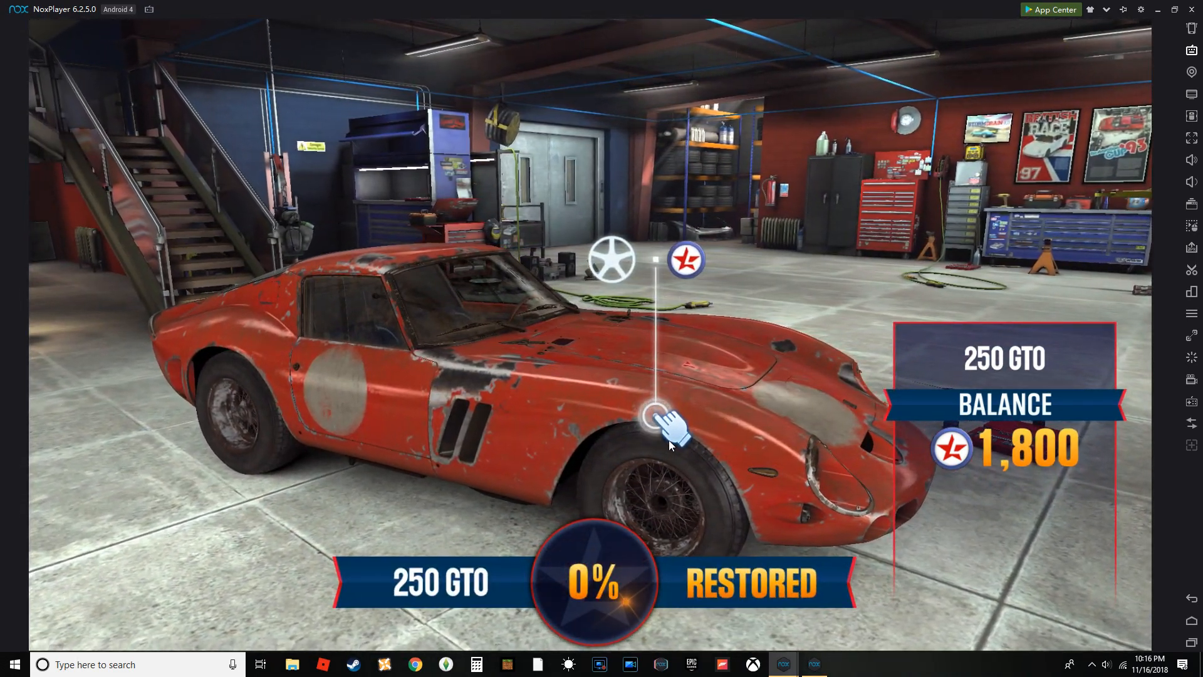
{"action": "left_click", "coordinate": [672, 426]}
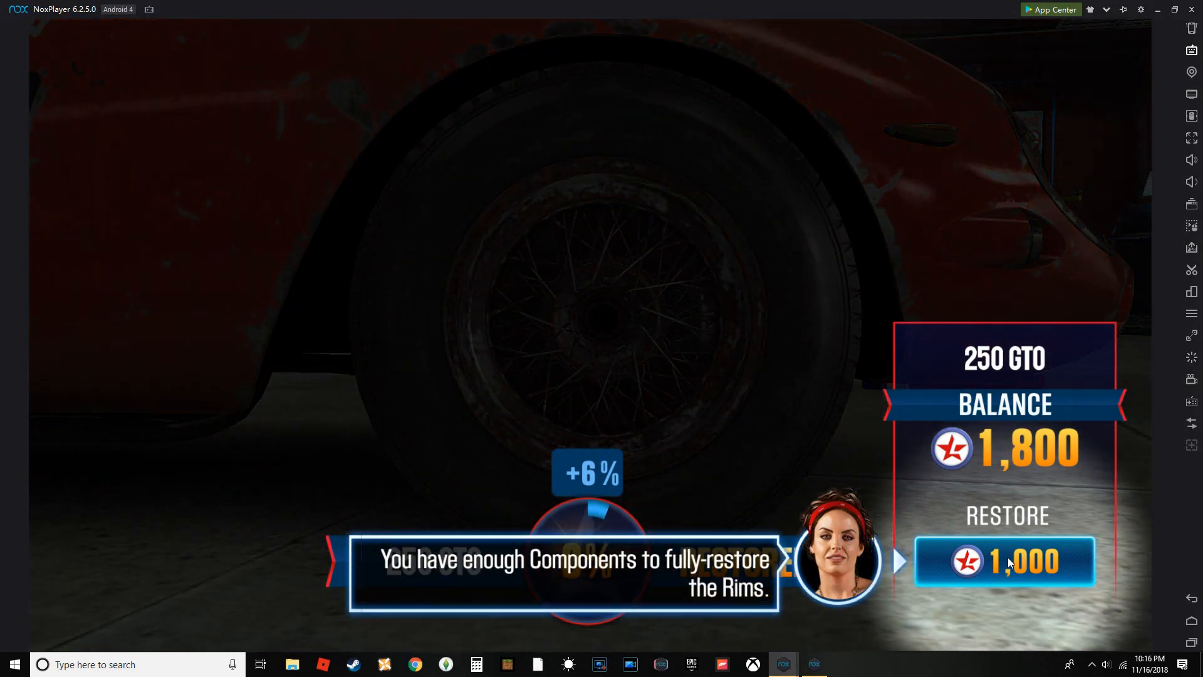
{"action": "left_click", "coordinate": [1003, 561]}
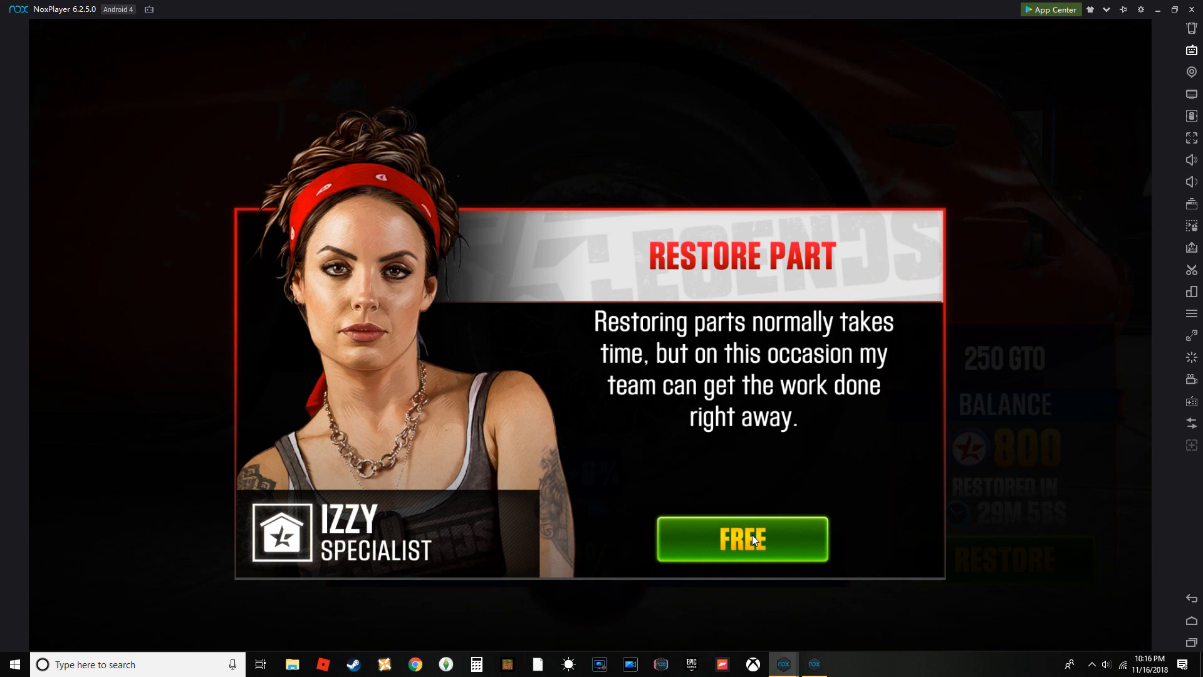
{"action": "left_click", "coordinate": [742, 538]}
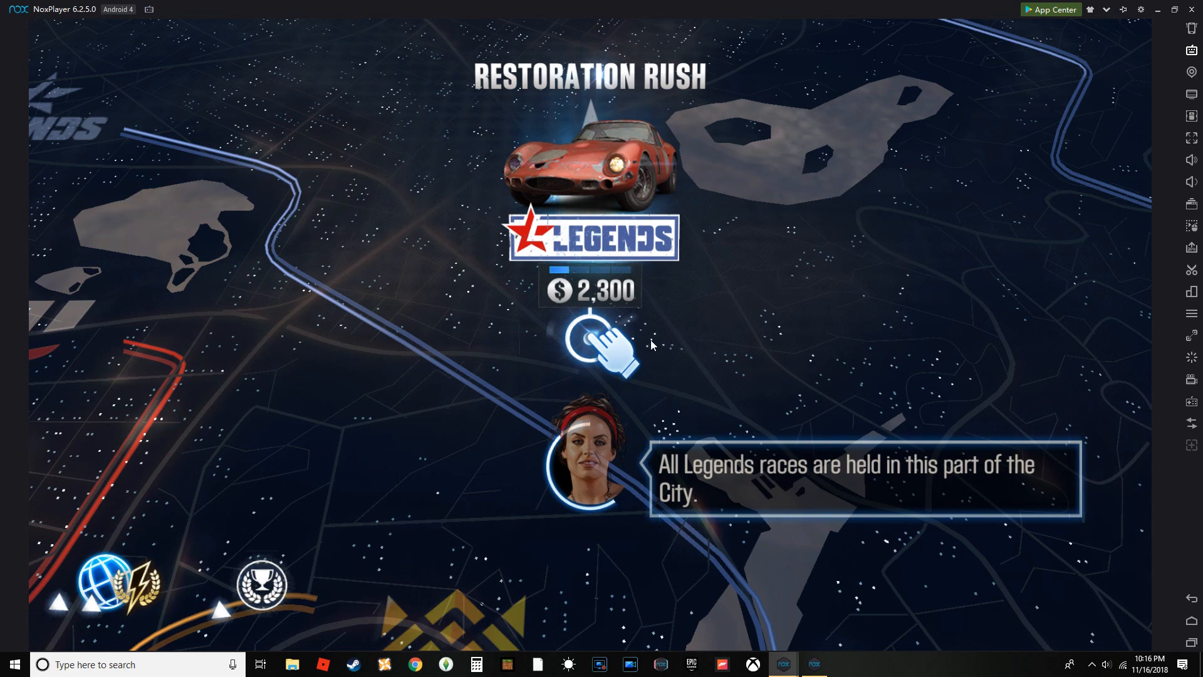
Open Restoration Rush, dismiss Izzy's message, and start race #1 with the 250 GTO.
{"action": "left_click", "coordinate": [602, 341]}
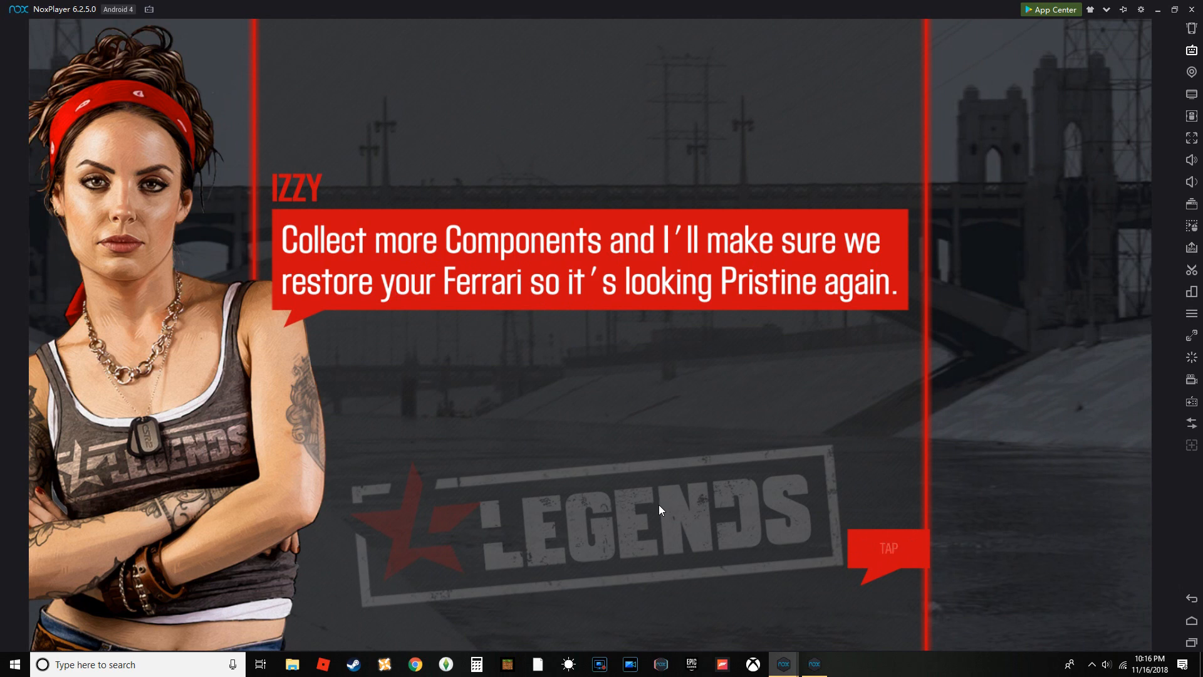
{"action": "left_click", "coordinate": [888, 548]}
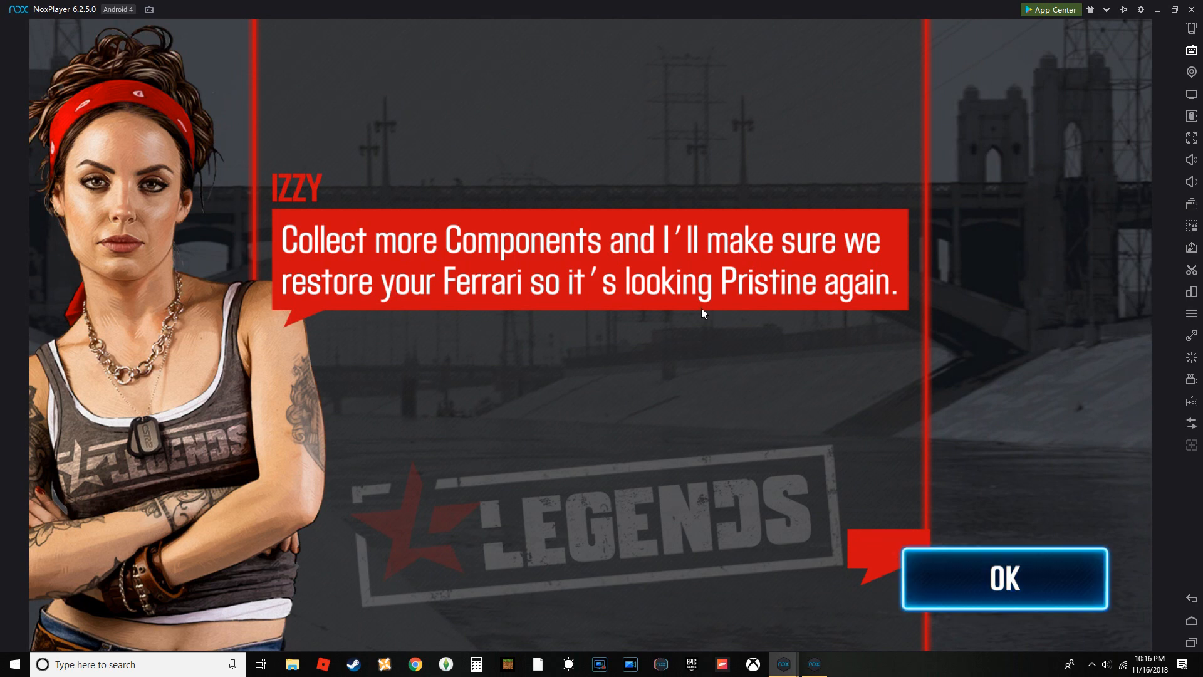
{"action": "left_click", "coordinate": [1004, 579]}
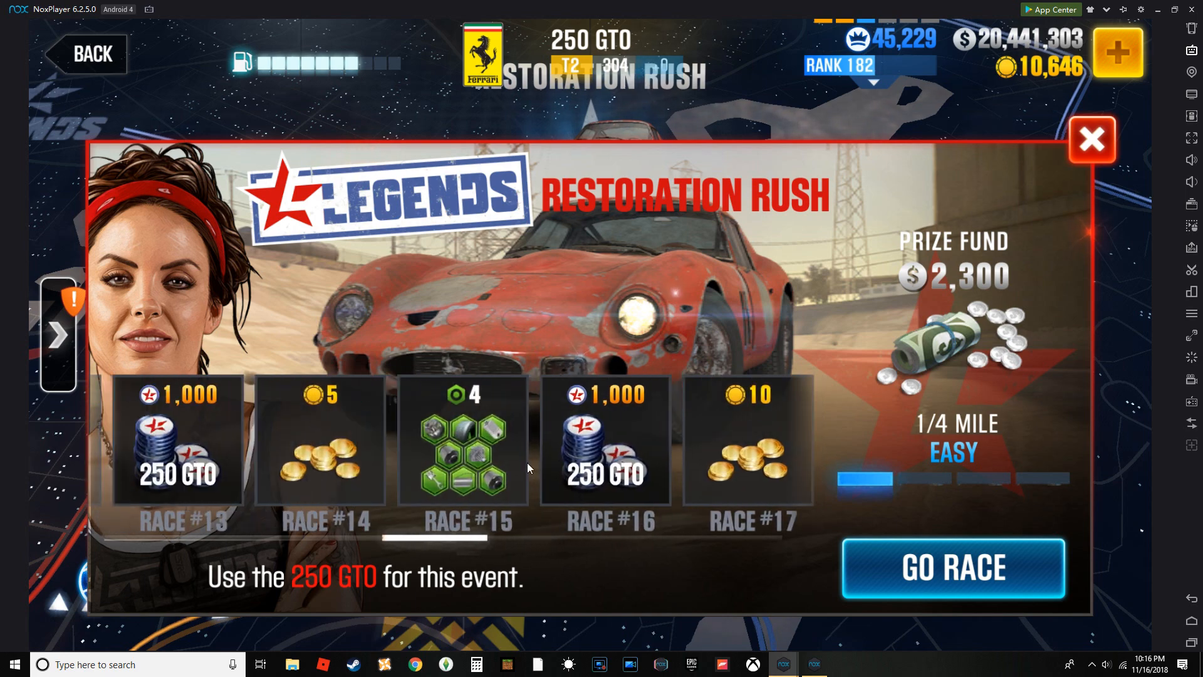
{"action": "scroll", "scroll_direction": "left", "scroll_amount": 3}
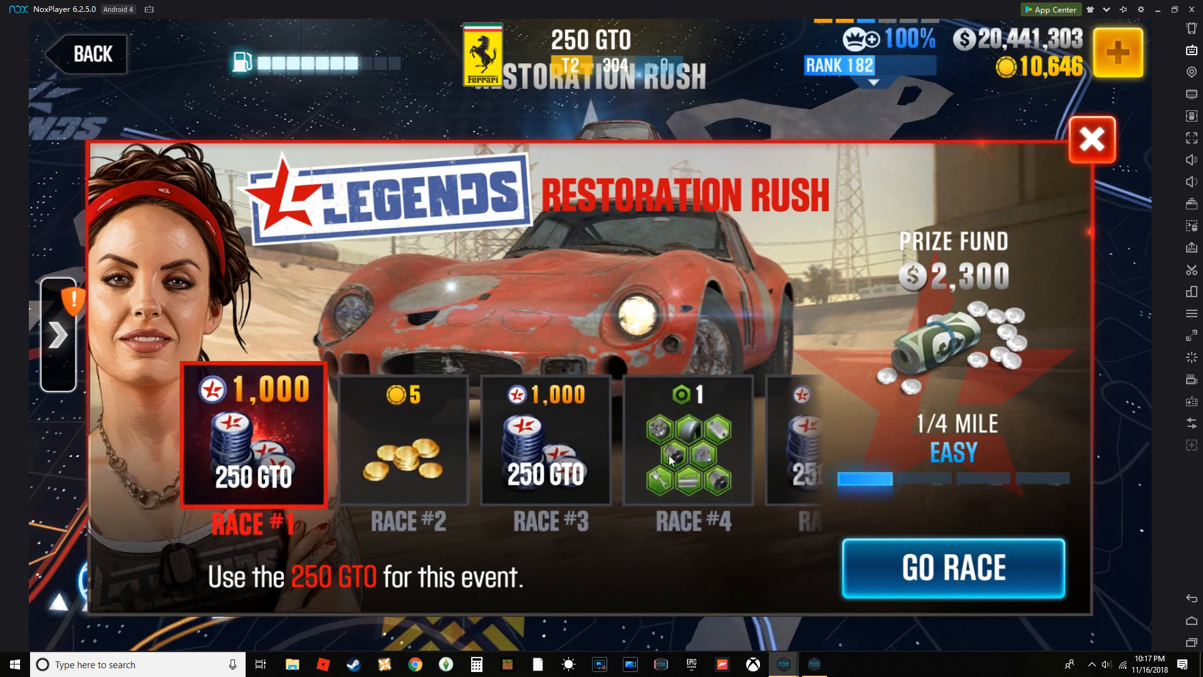
{"action": "mouse_move", "coordinate": [678, 339]}
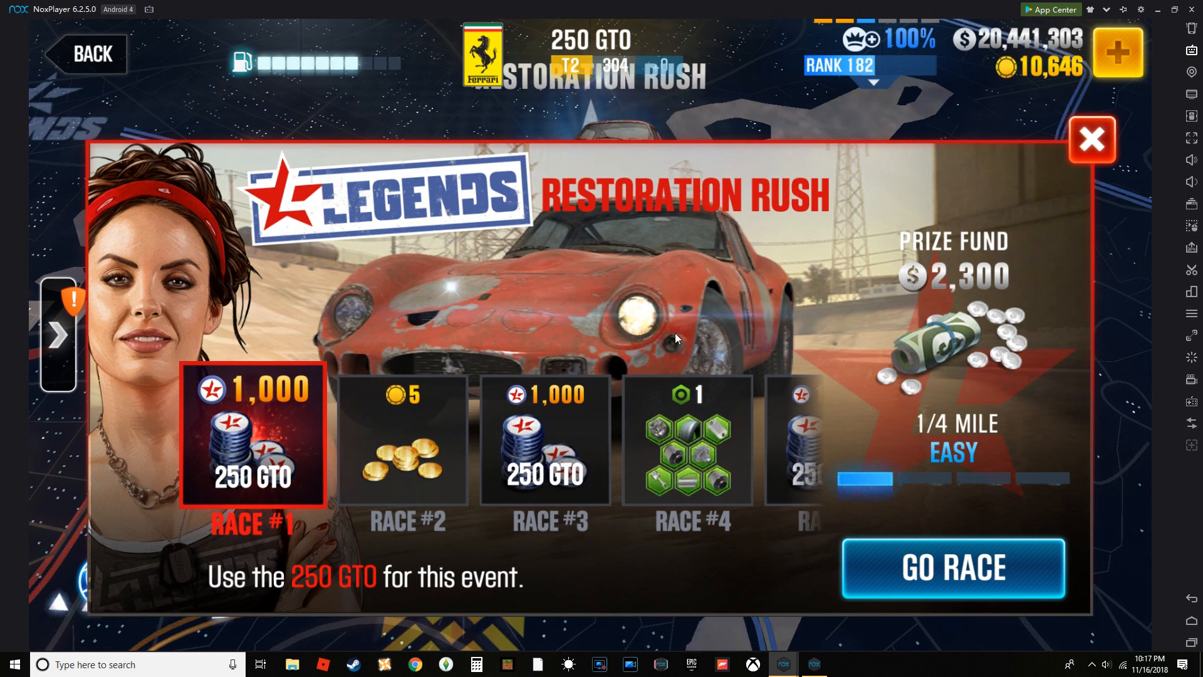
{"action": "left_click", "coordinate": [953, 568]}
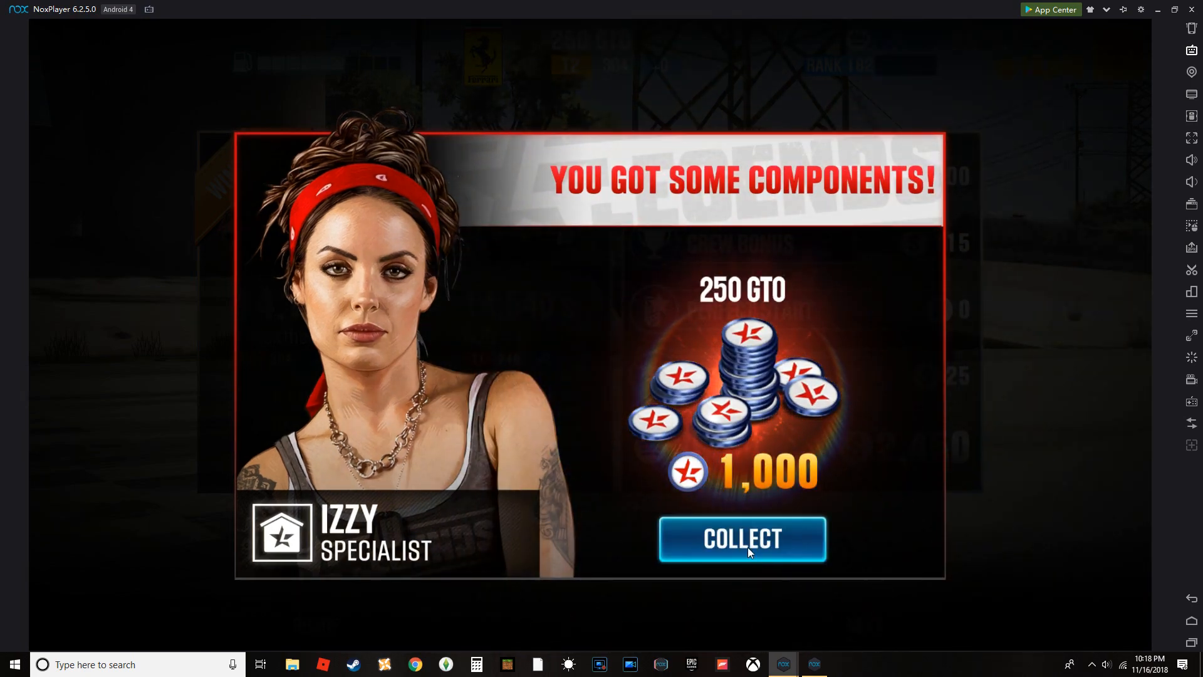
Collect the 1,000 250 GTO components and continue past the $2,450 race results.
{"action": "left_click", "coordinate": [742, 539]}
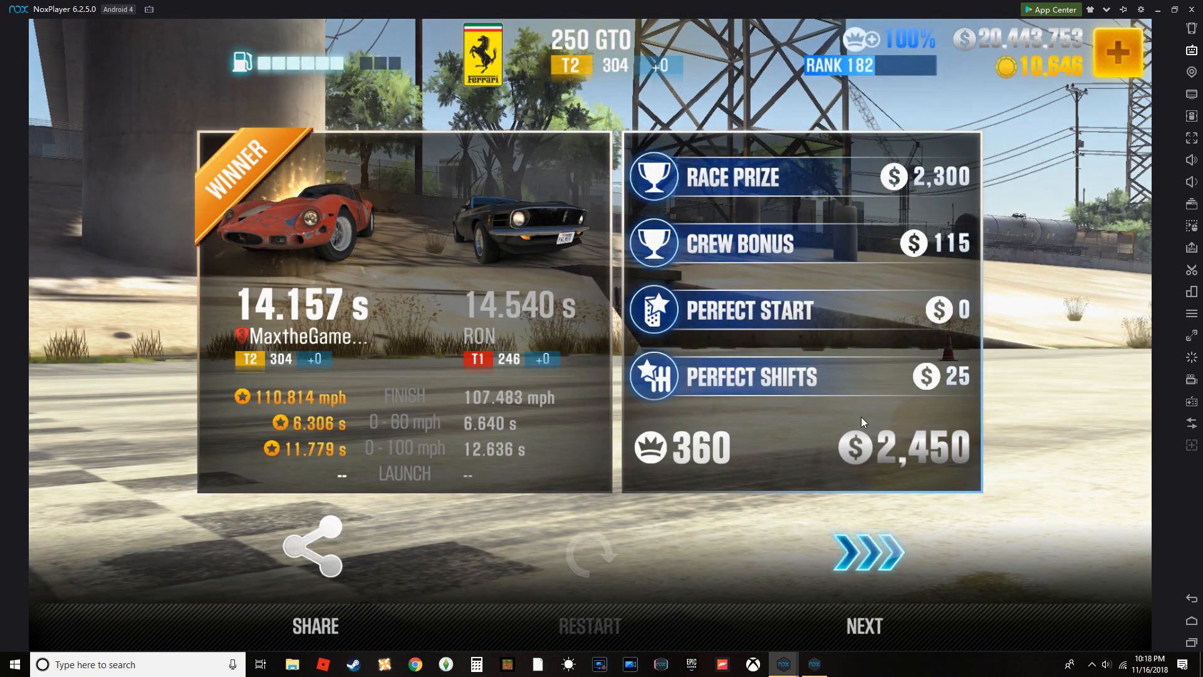
{"action": "left_click", "coordinate": [865, 625]}
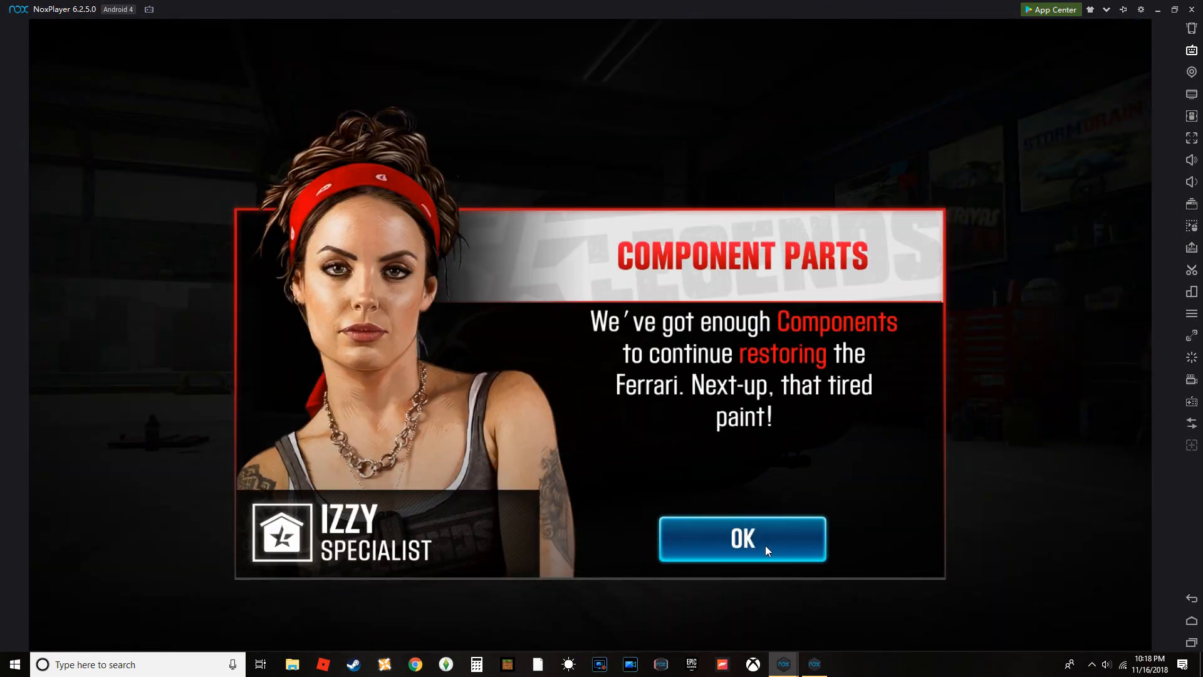
Start the 1,800-component paint restoration on its 29-minute timer, then inspect the door part.
{"action": "left_click", "coordinate": [742, 538]}
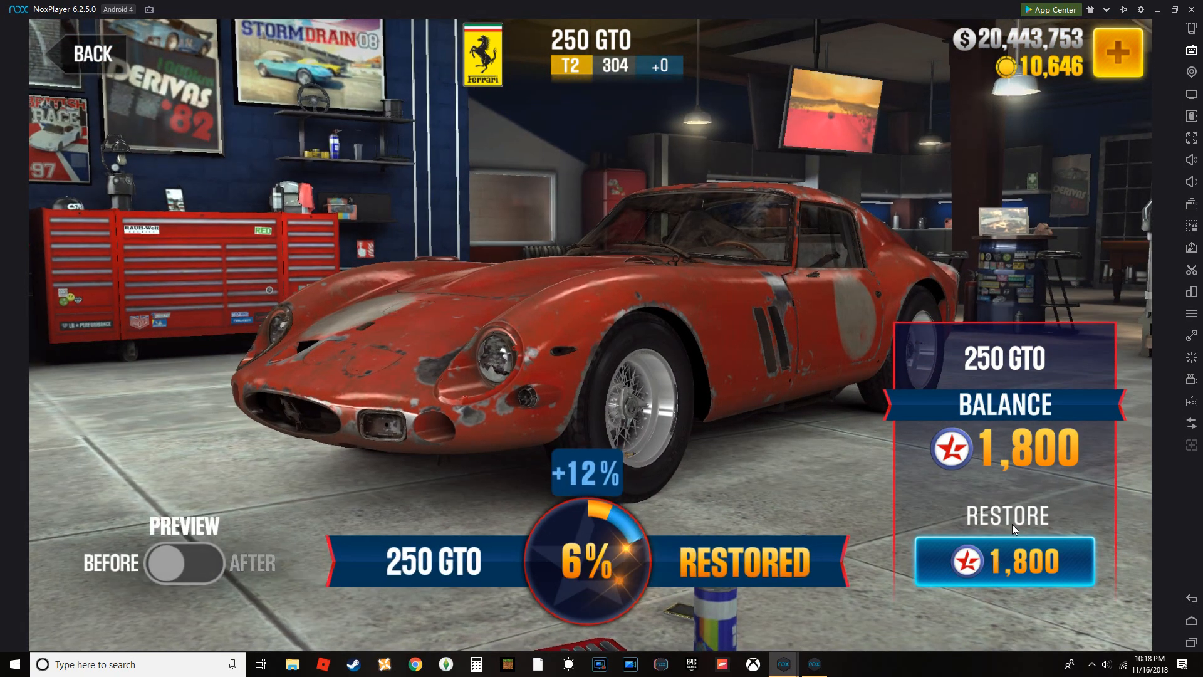
{"action": "left_click", "coordinate": [1004, 560]}
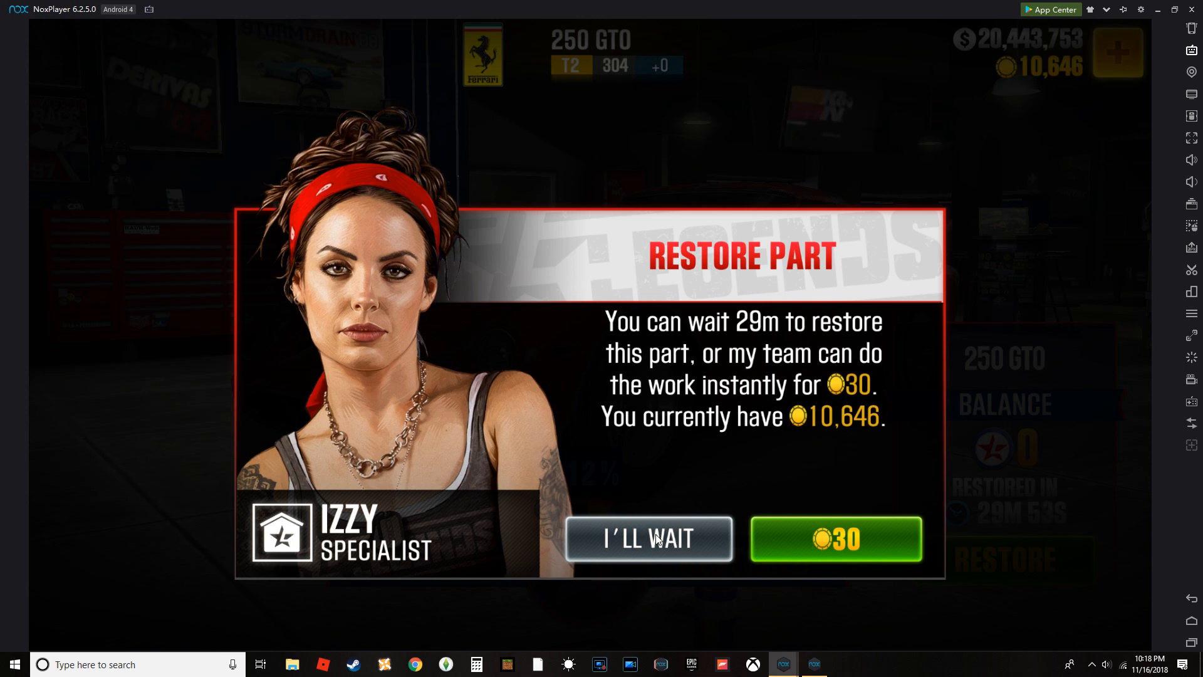
{"action": "left_click", "coordinate": [647, 539]}
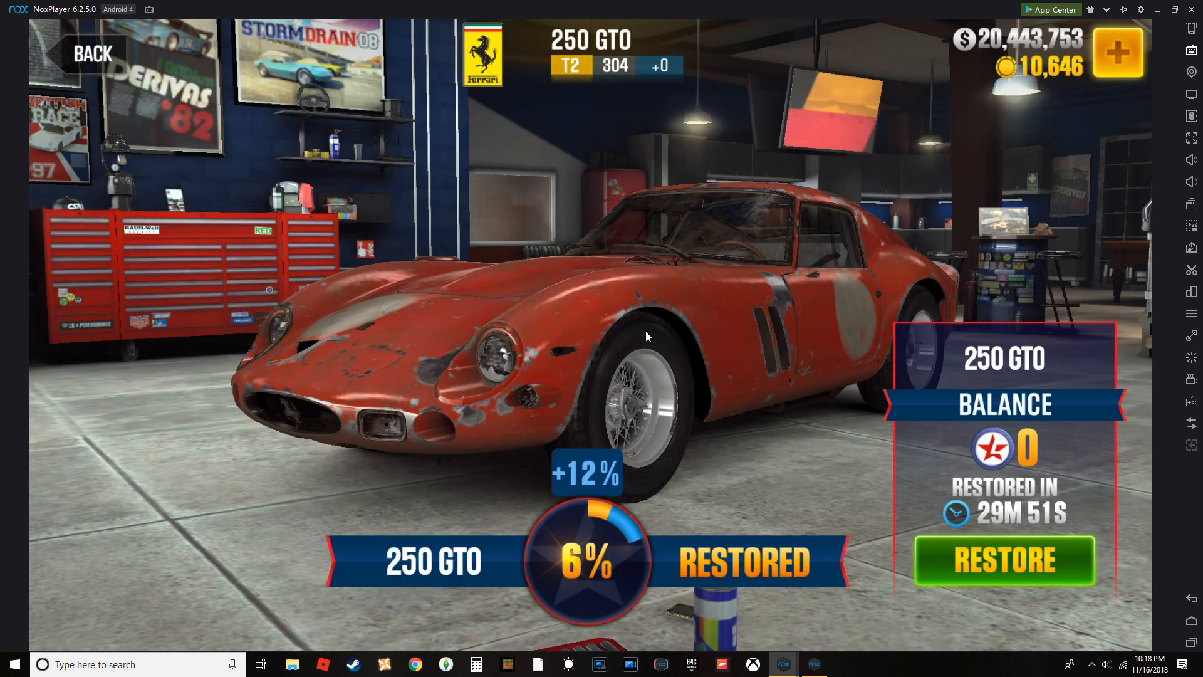
{"action": "mouse_move", "coordinate": [760, 428]}
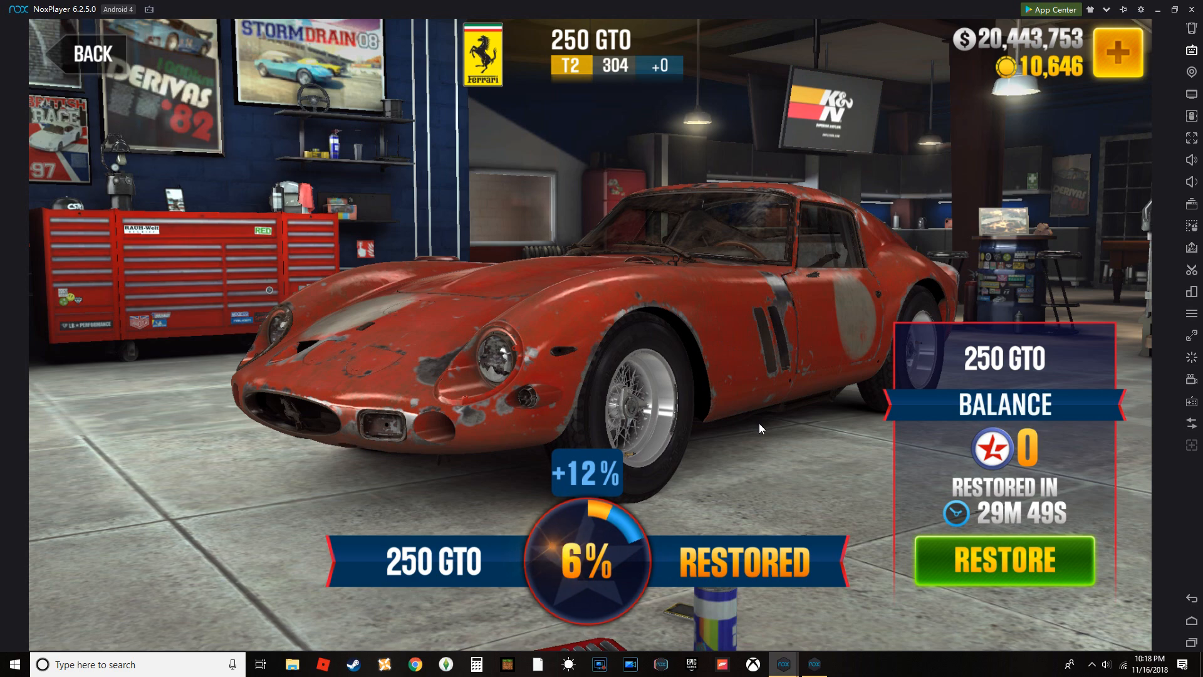
{"action": "mouse_move", "coordinate": [968, 498]}
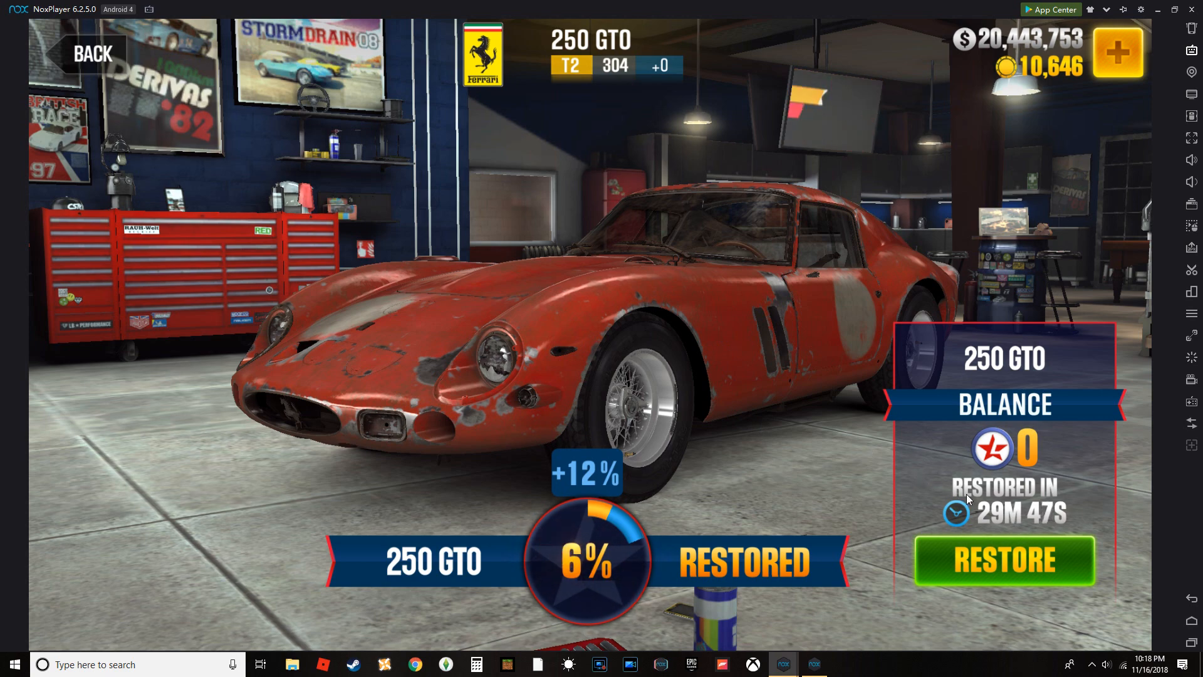
{"action": "mouse_move", "coordinate": [695, 348]}
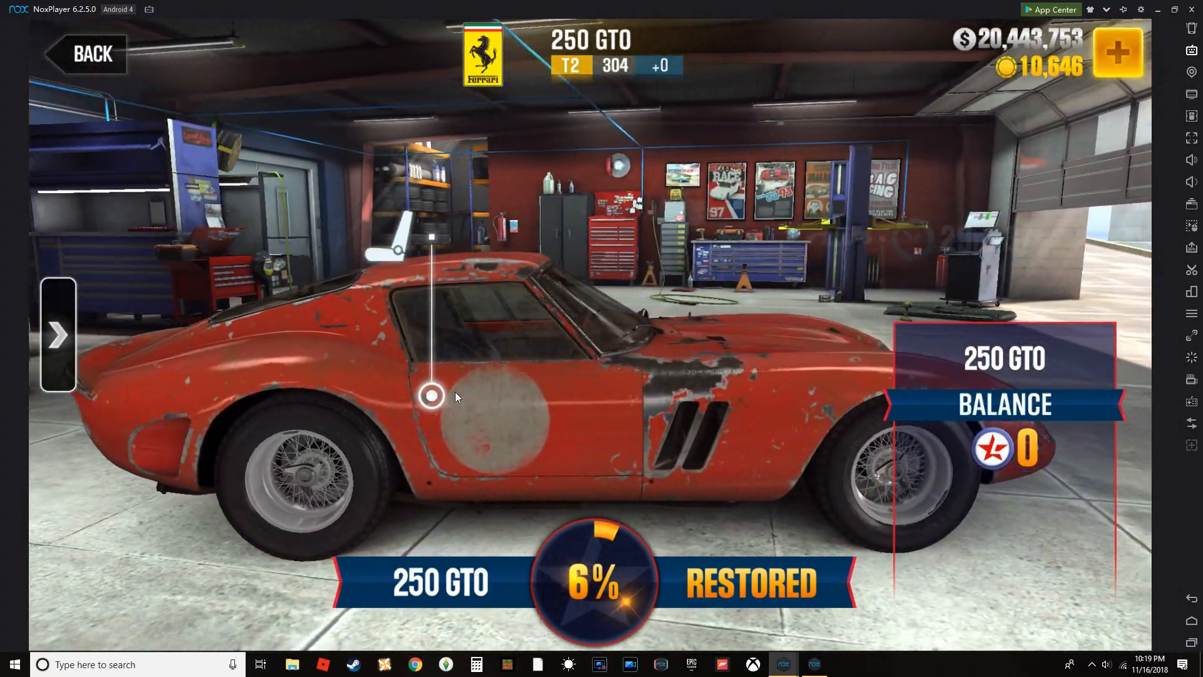
{"action": "left_click", "coordinate": [430, 396]}
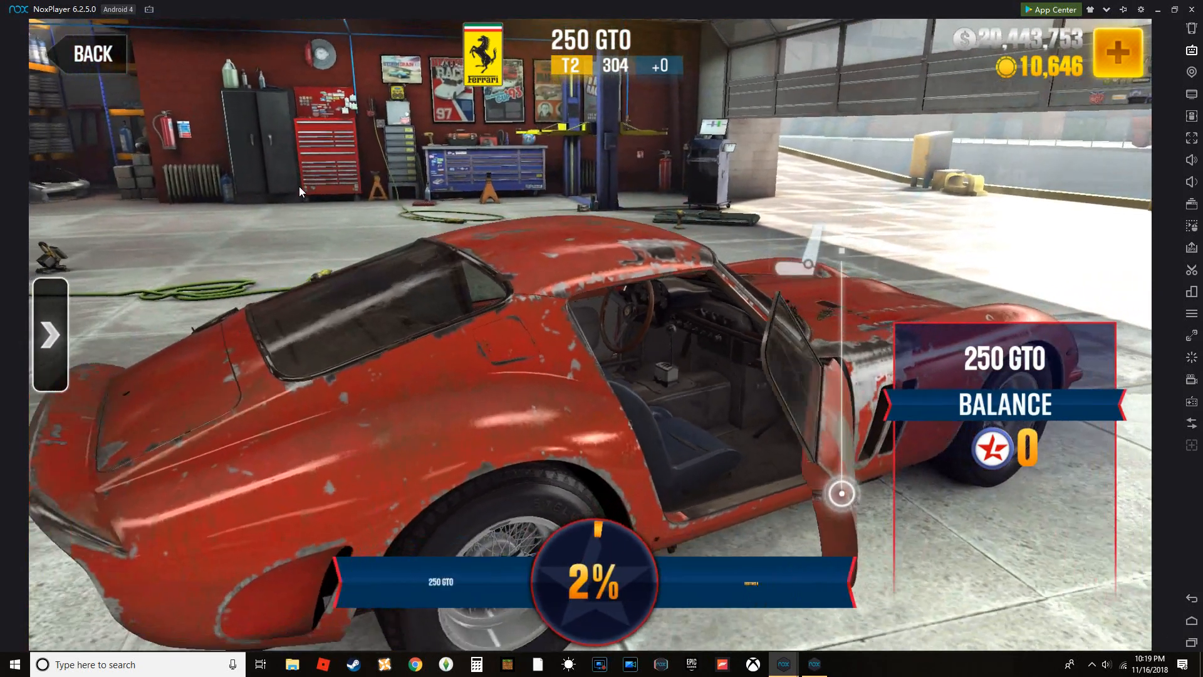
{"action": "left_click", "coordinate": [85, 54]}
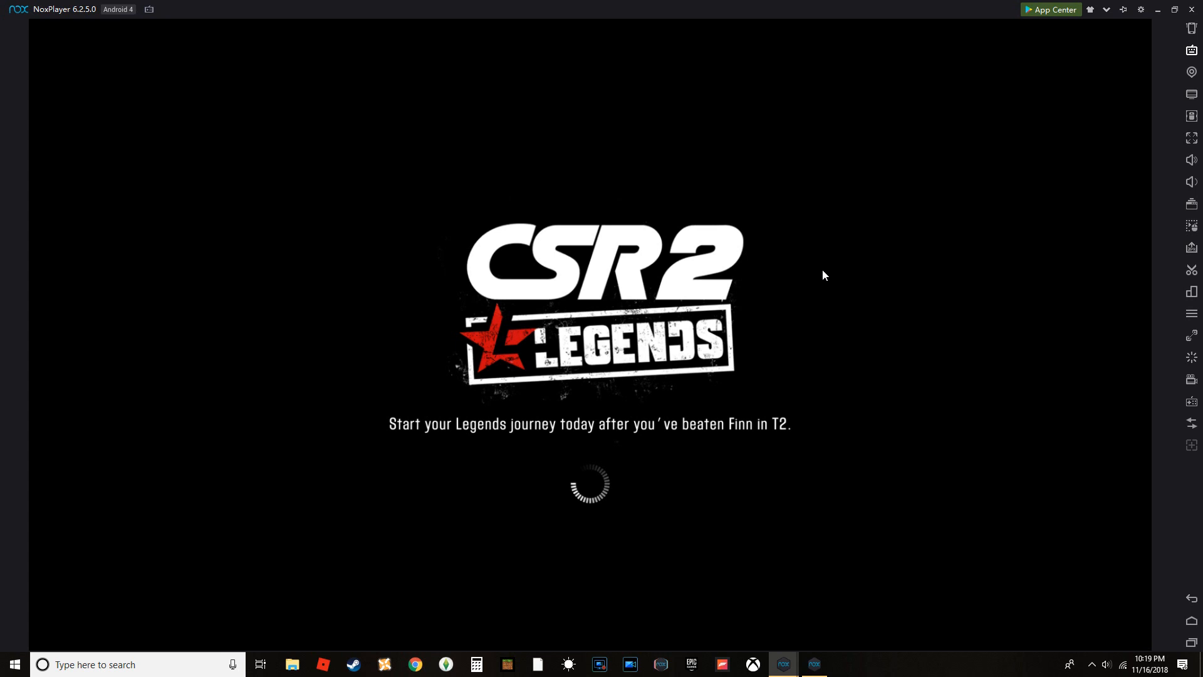
{"action": "mouse_move", "coordinate": [805, 273]}
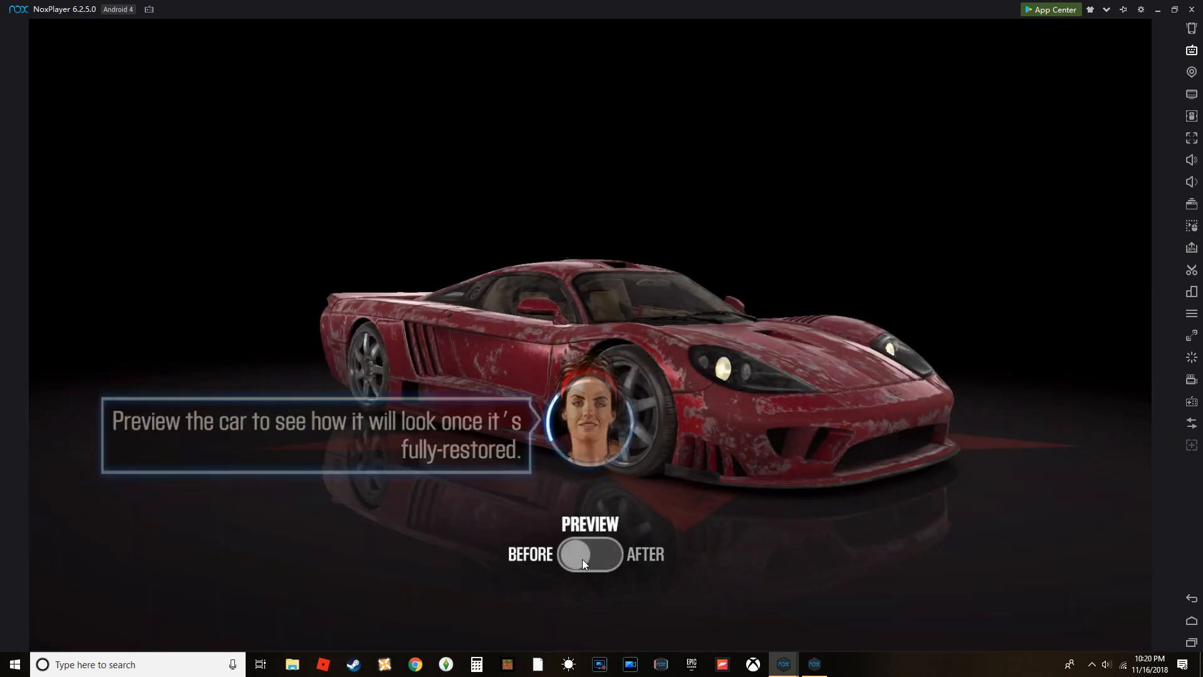
Preview the Saleen S7's fully restored look, then bring up Android's recent apps.
{"action": "left_click", "coordinate": [589, 555]}
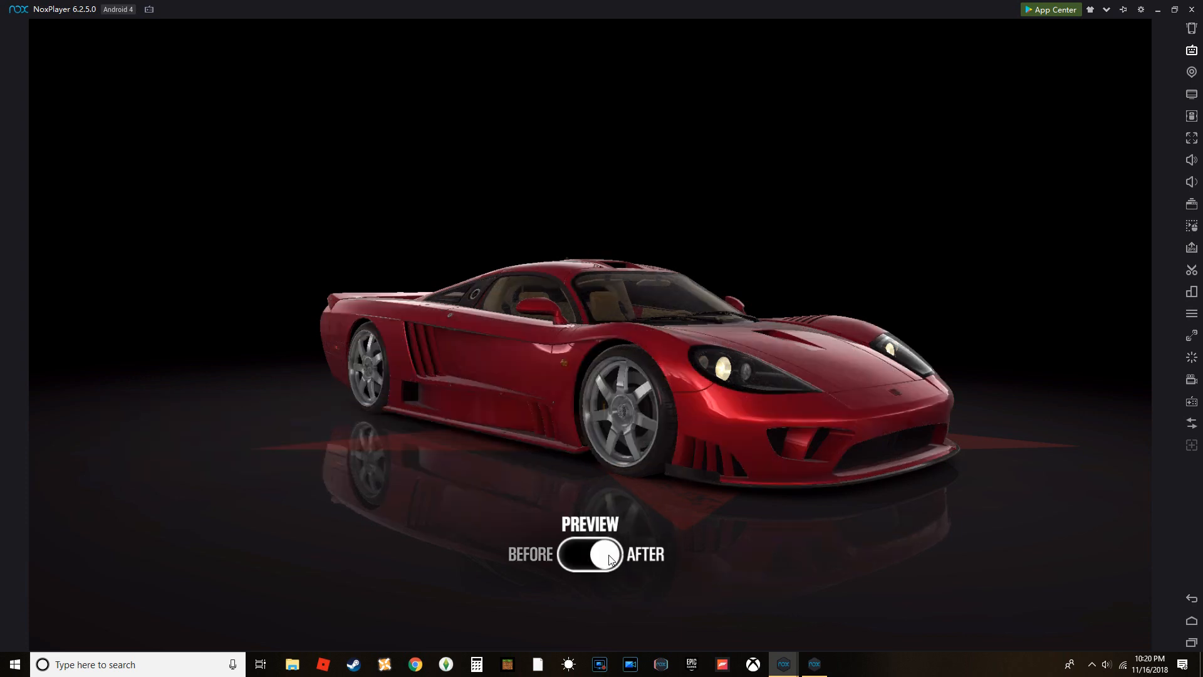
{"action": "left_click", "coordinate": [590, 555]}
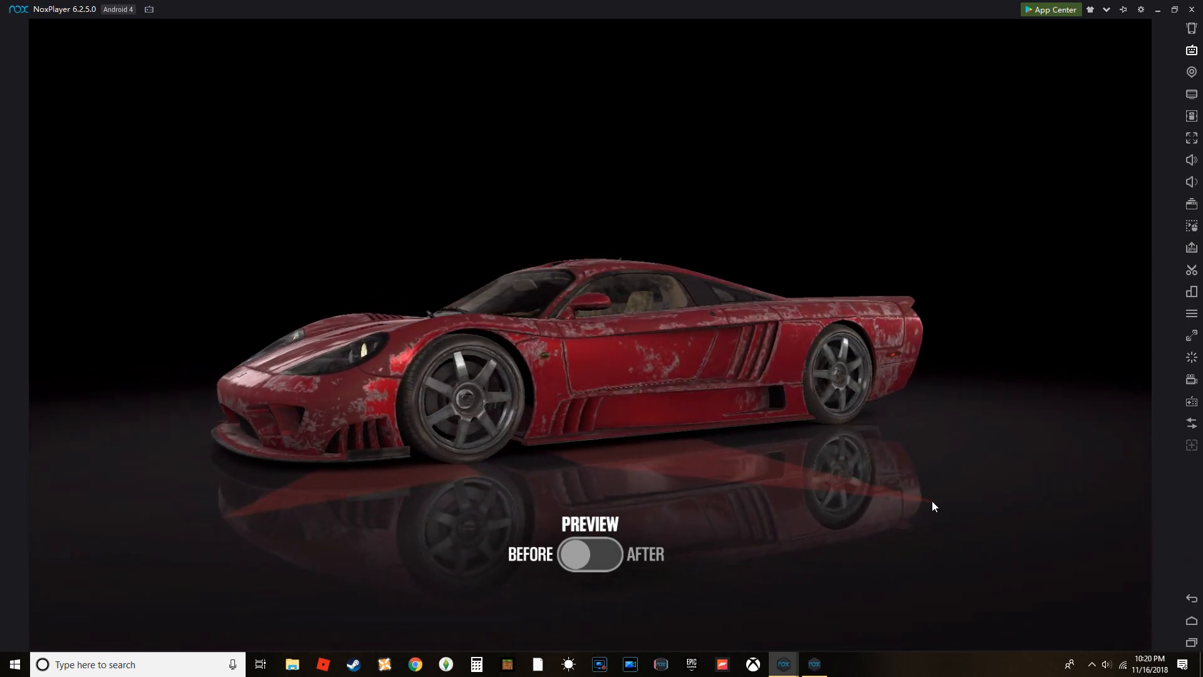
{"action": "mouse_move", "coordinate": [629, 509]}
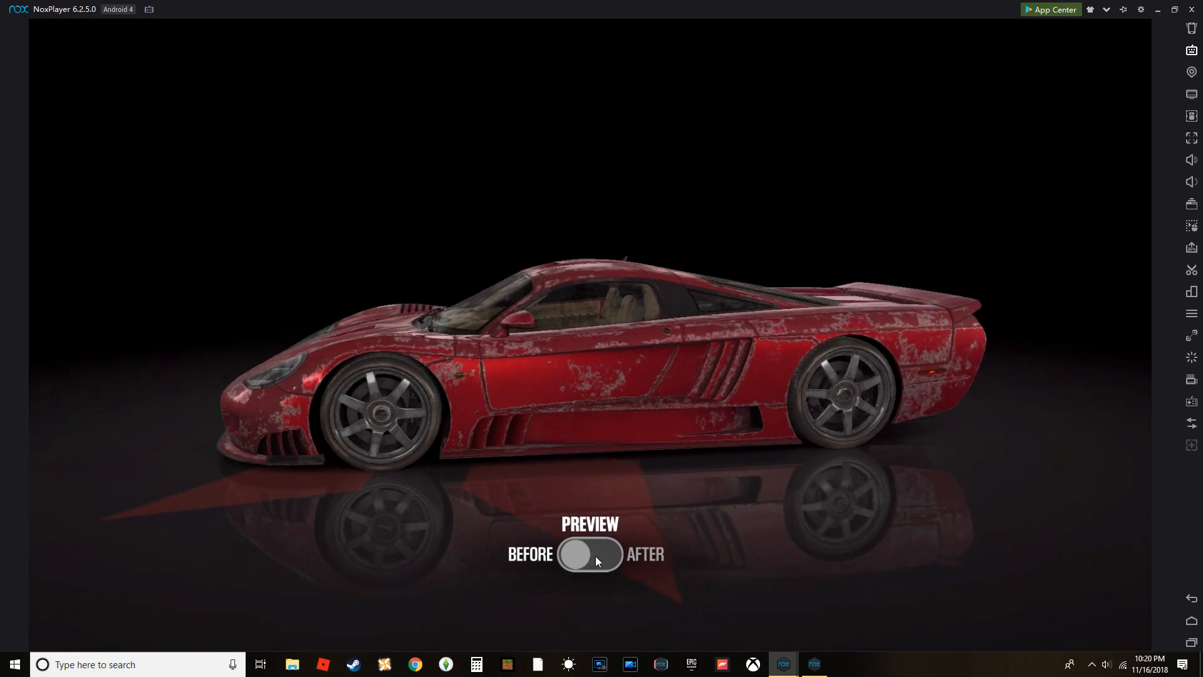
{"action": "left_click", "coordinate": [589, 554]}
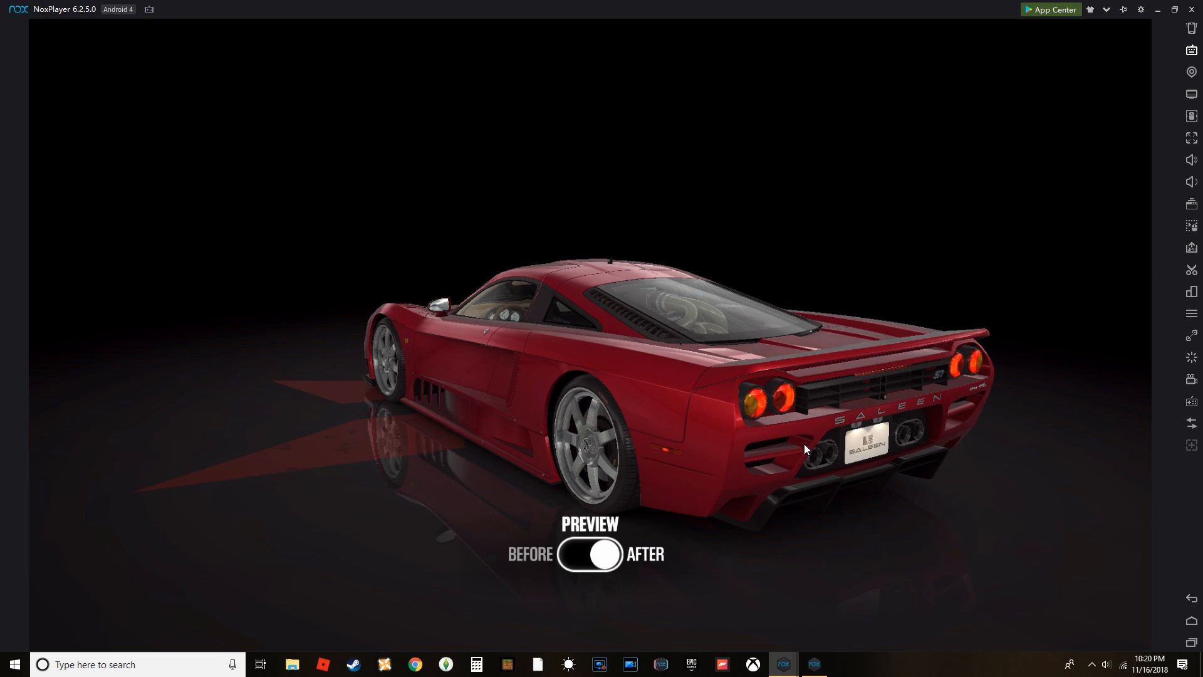
{"action": "left_click", "coordinate": [589, 554]}
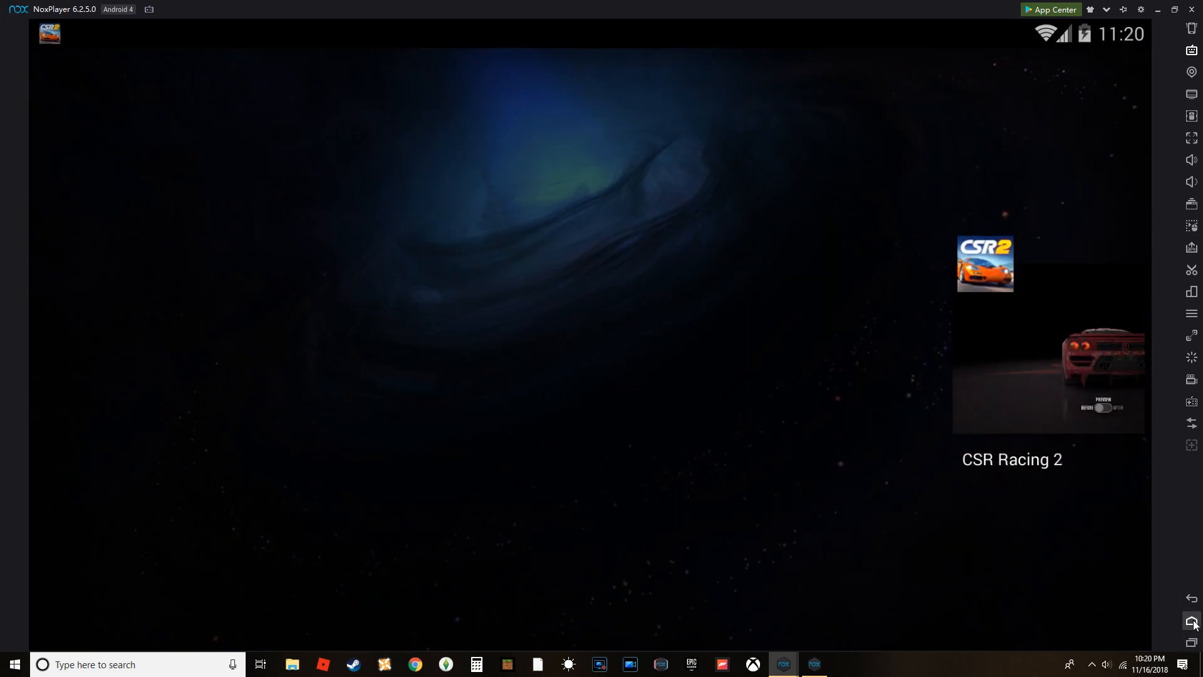
Return to CSR Racing 2 and dismiss the Locked Legends Cars notice.
{"action": "left_click", "coordinate": [984, 263]}
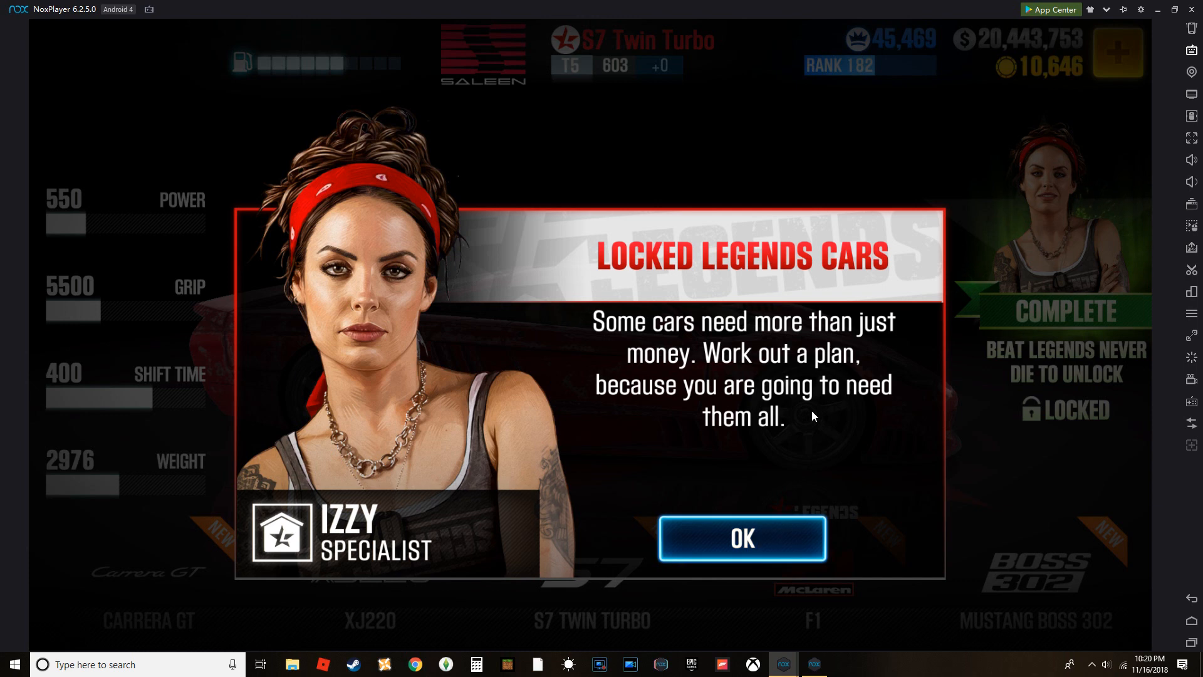
{"action": "left_click", "coordinate": [739, 538]}
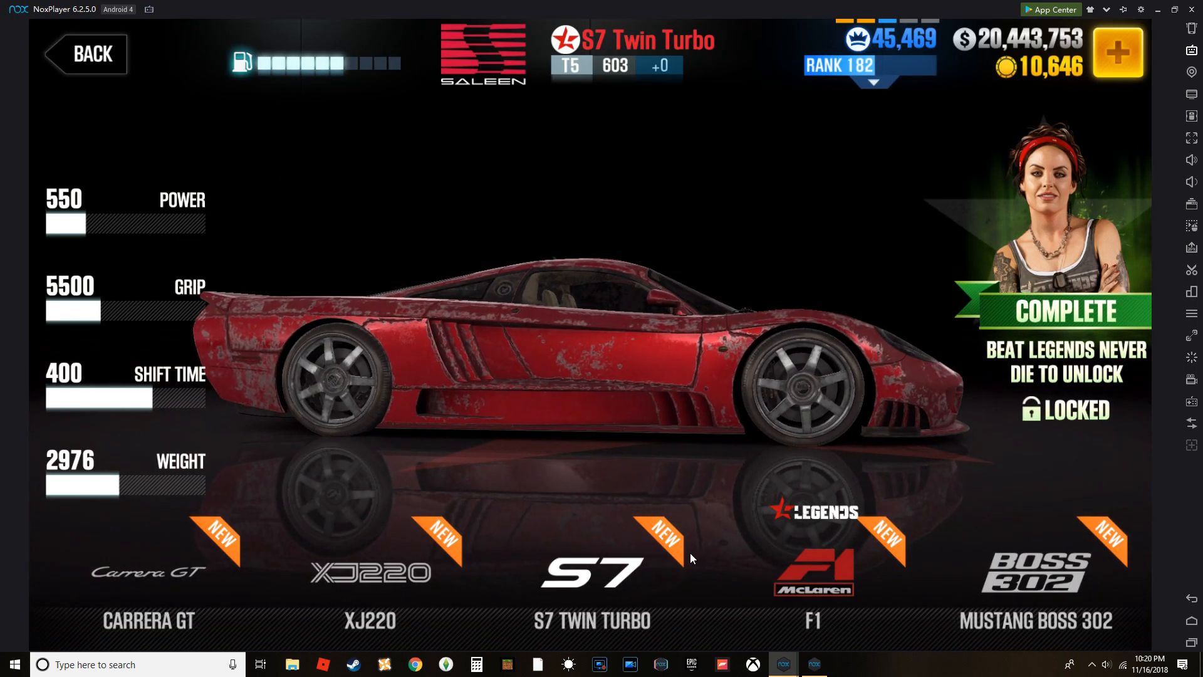
Browse the Legends carousel past the McLaren F1 and DB5 to the 250 GTO.
{"action": "scroll", "scroll_direction": "left", "scroll_amount": 3}
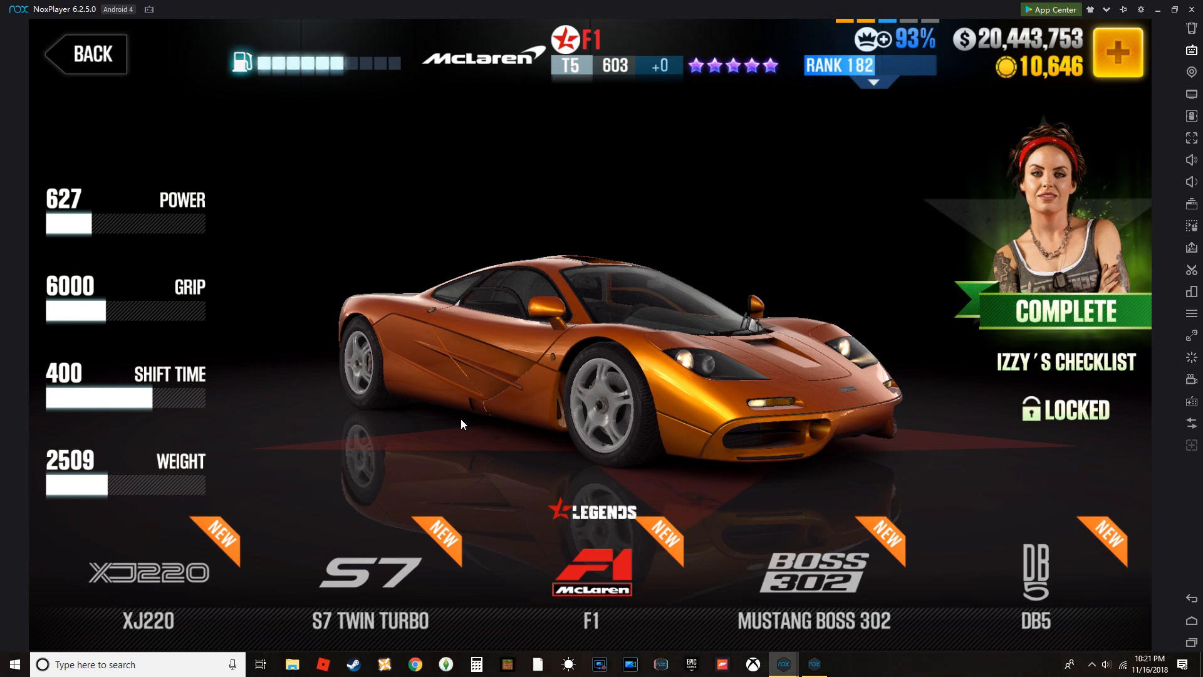
{"action": "mouse_move", "coordinate": [739, 60]}
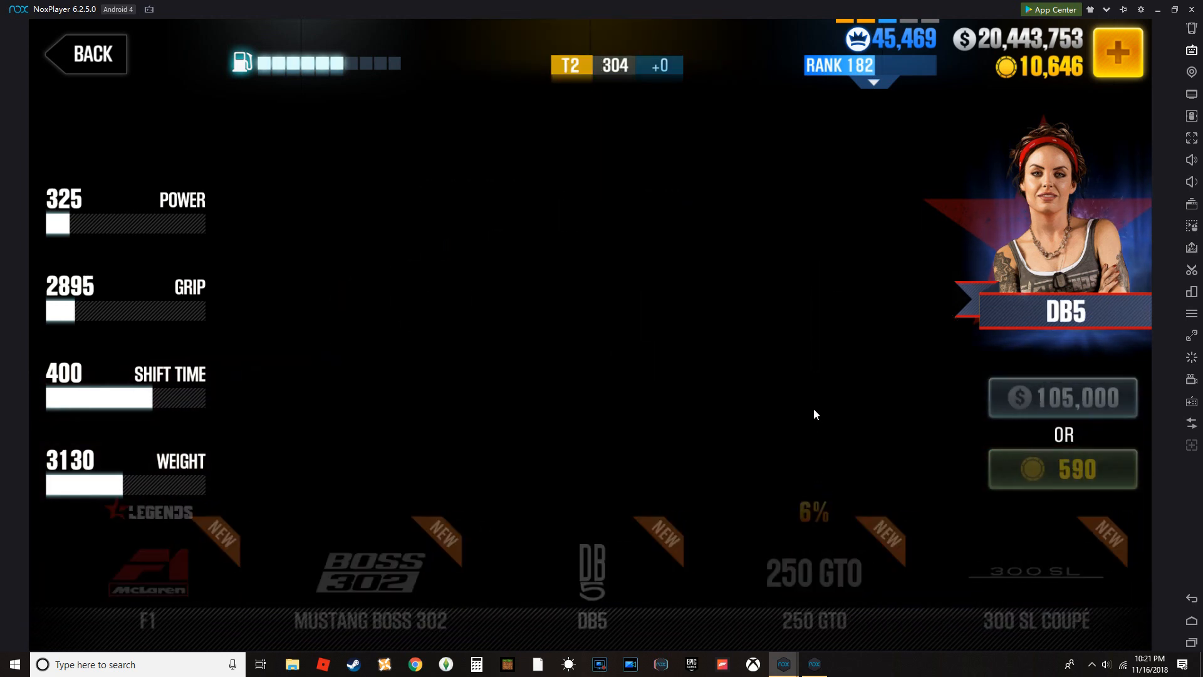
{"action": "left_click", "coordinate": [591, 572]}
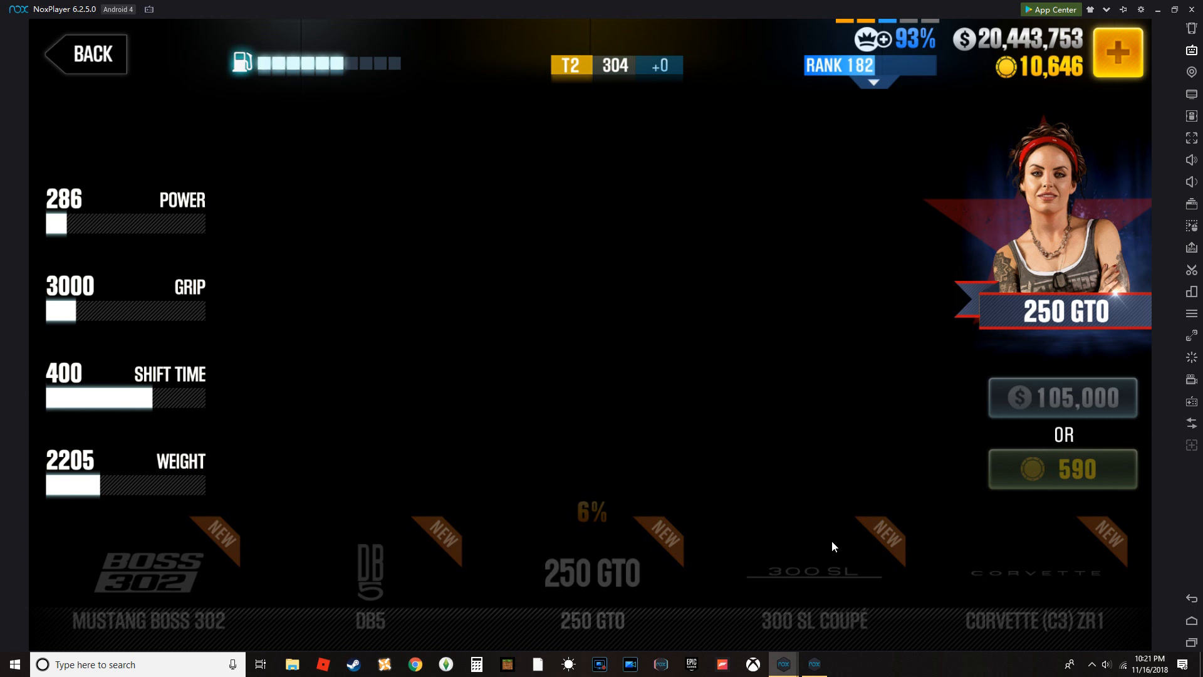
{"action": "mouse_move", "coordinate": [817, 479]}
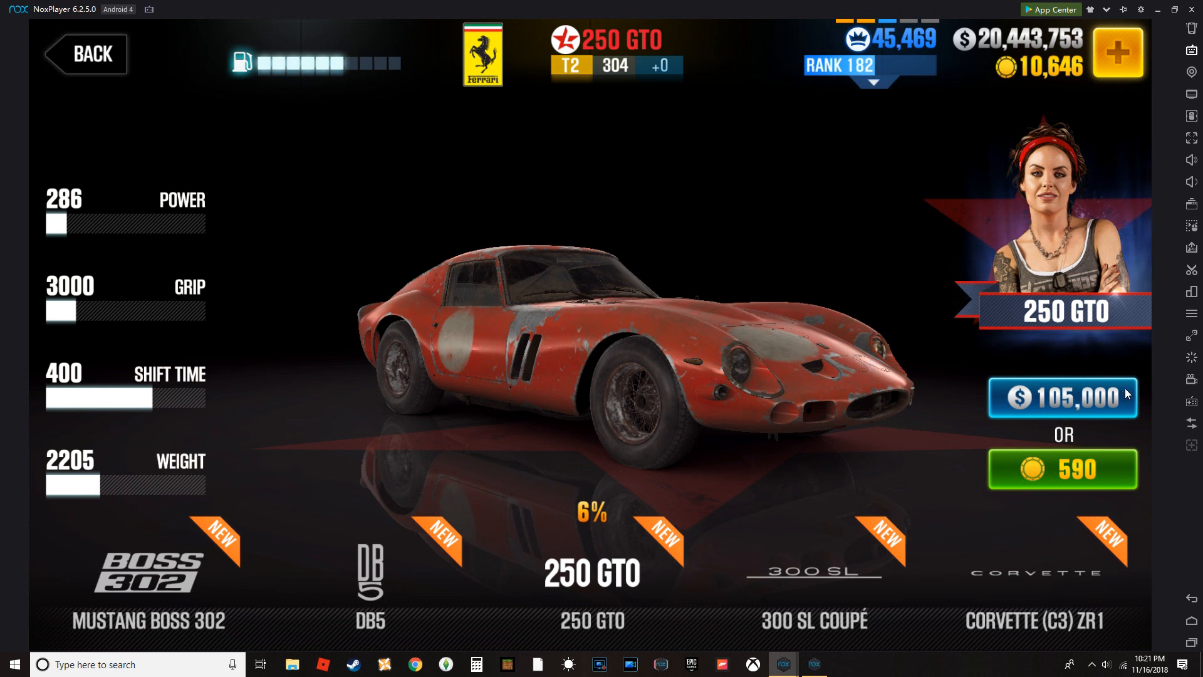
Try buying the 250 GTO for $105,000 and dismiss the Need More Slots warning.
{"action": "left_click", "coordinate": [1062, 397]}
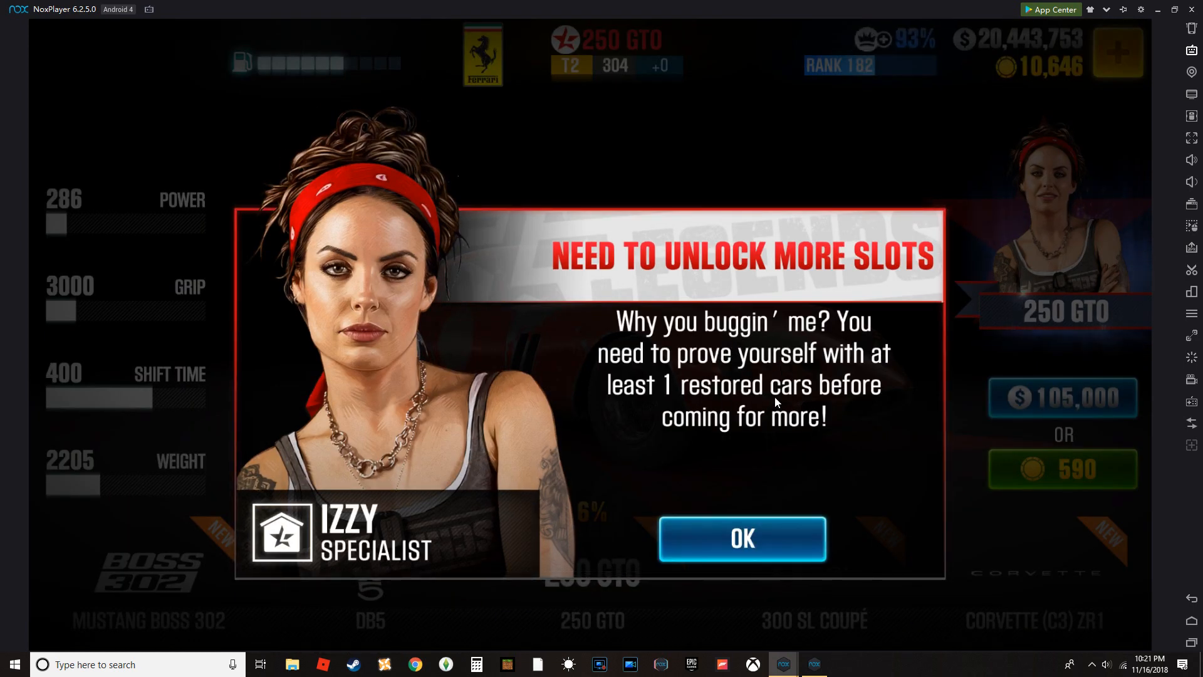
{"action": "left_click", "coordinate": [739, 538]}
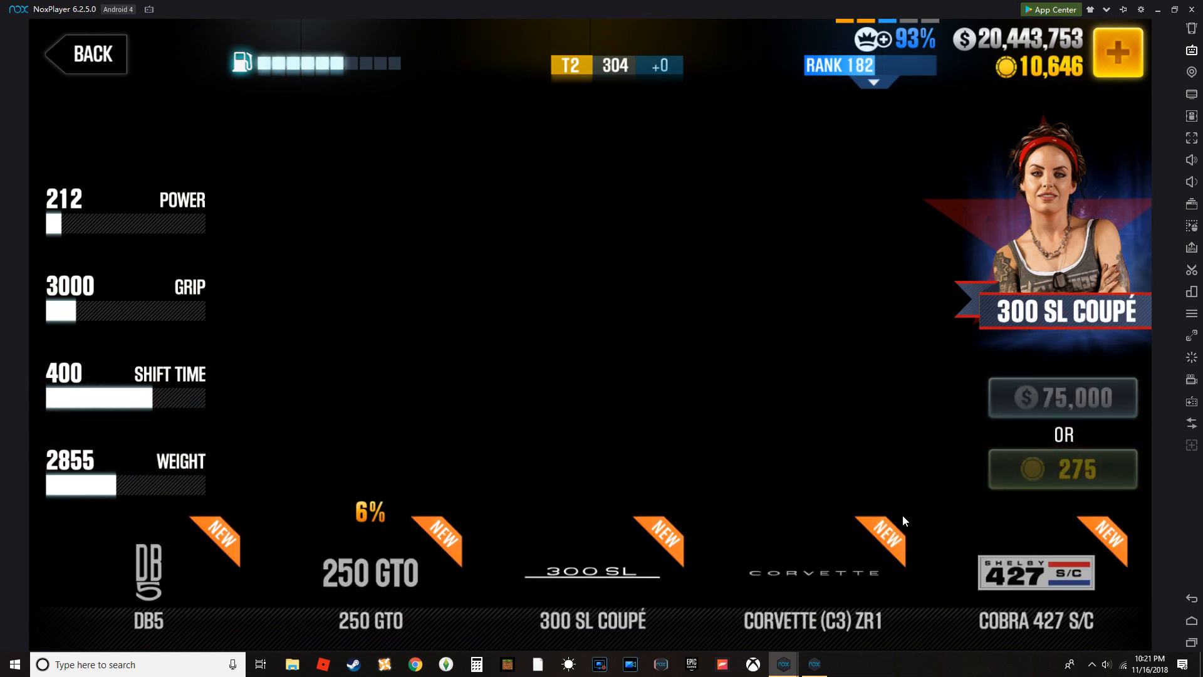
{"action": "mouse_move", "coordinate": [929, 533]}
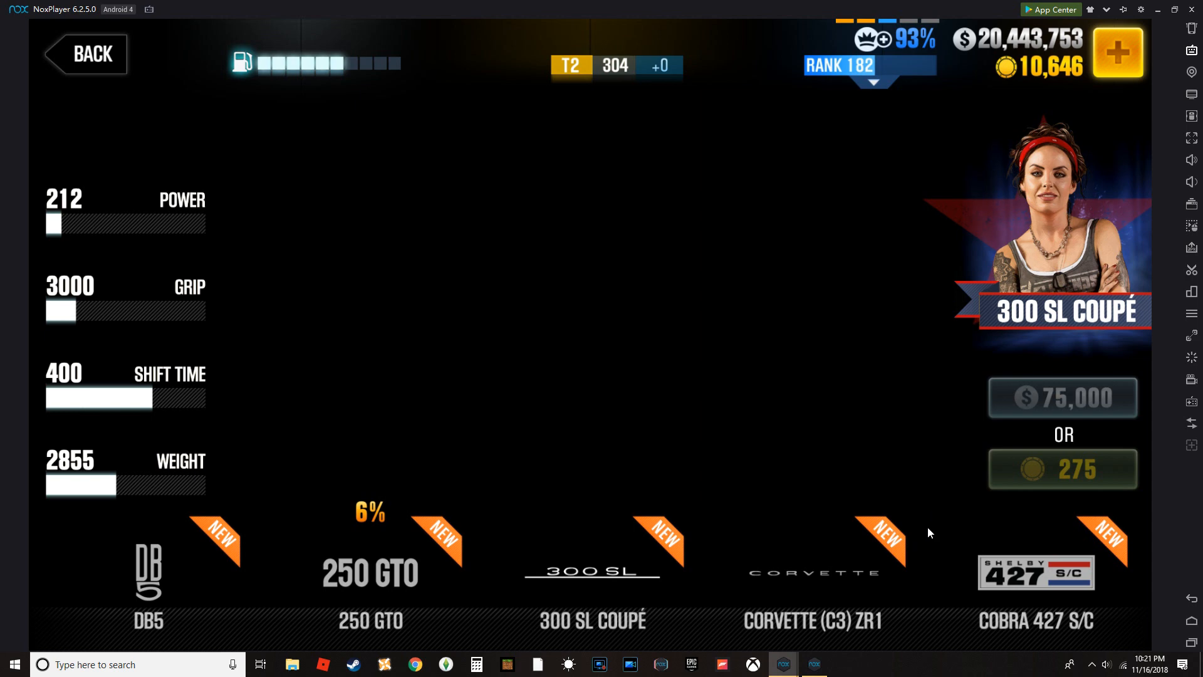
Browse the Legends lineup past Cobra 427 S/C, NSX-R and Countach LP 5000 QV.
{"action": "left_click", "coordinate": [591, 583]}
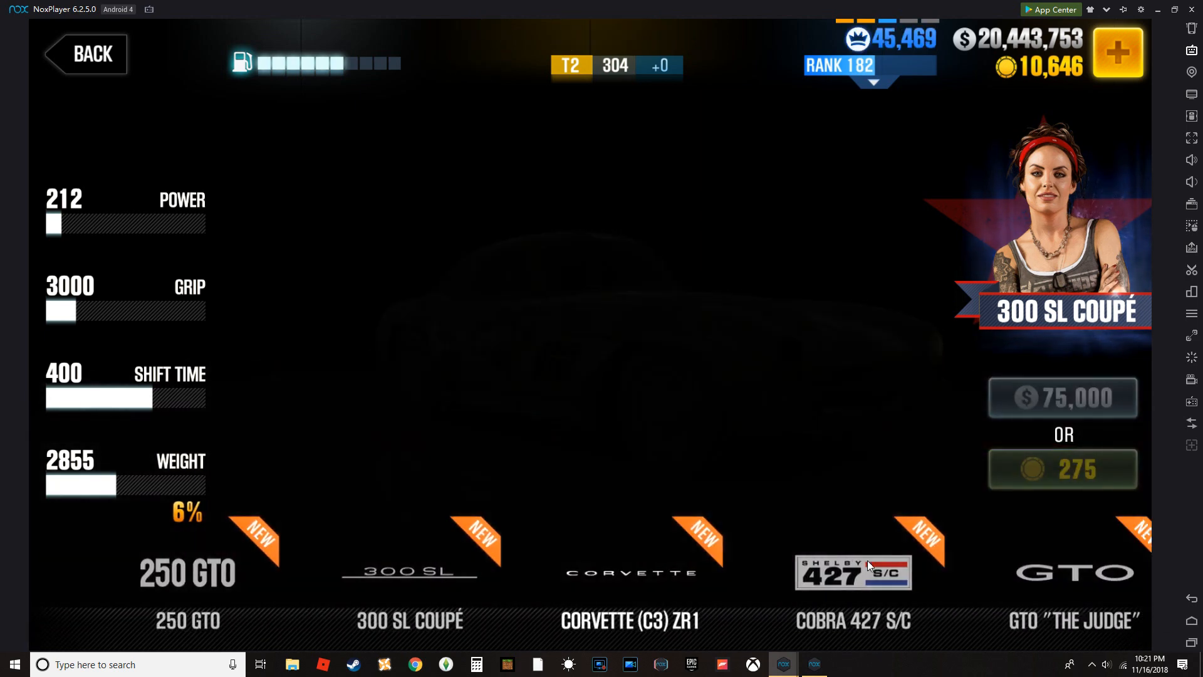
{"action": "left_click", "coordinate": [629, 572]}
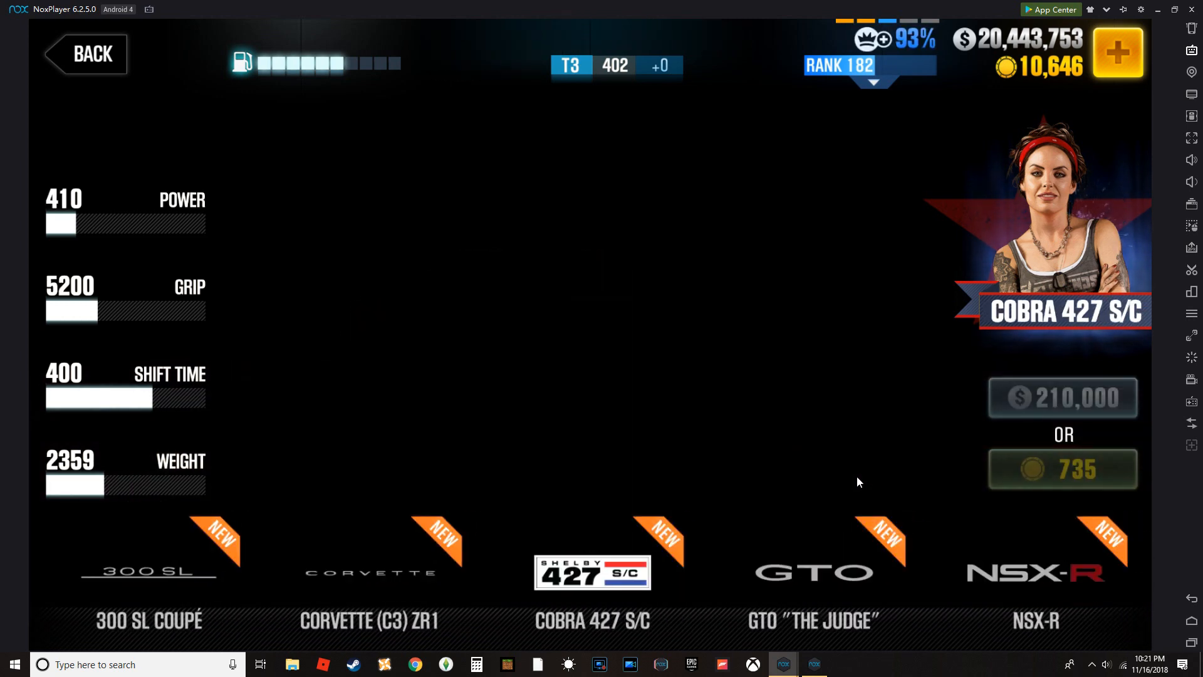
{"action": "mouse_move", "coordinate": [902, 565]}
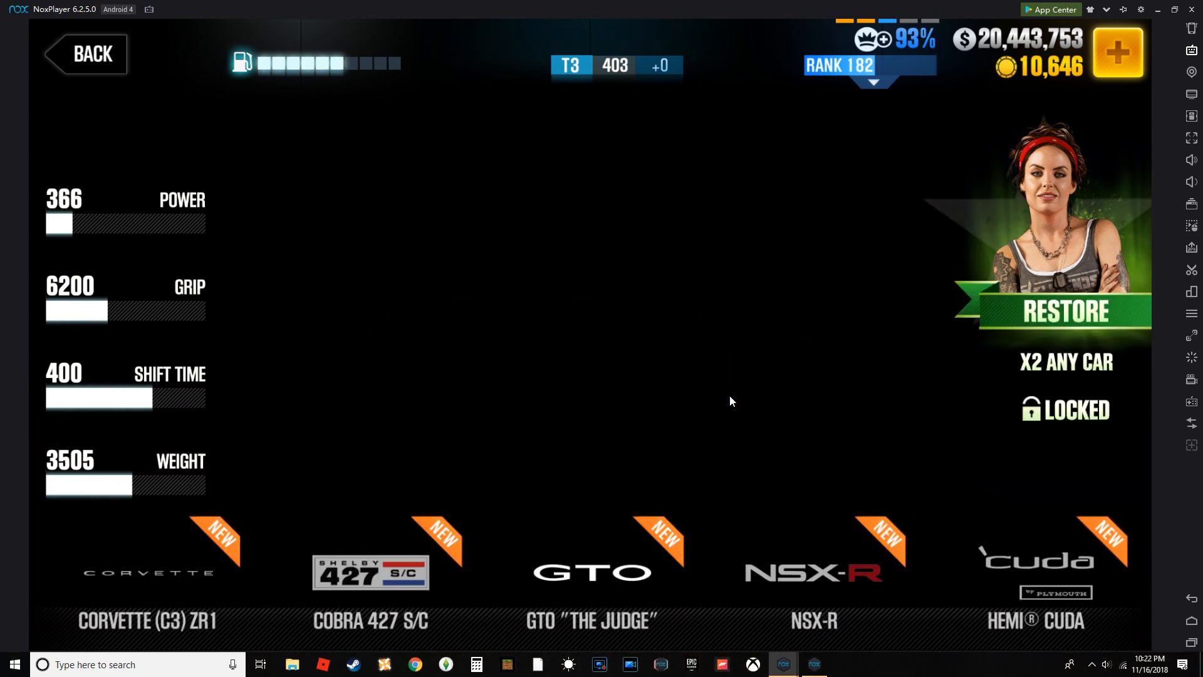
{"action": "mouse_move", "coordinate": [693, 94]}
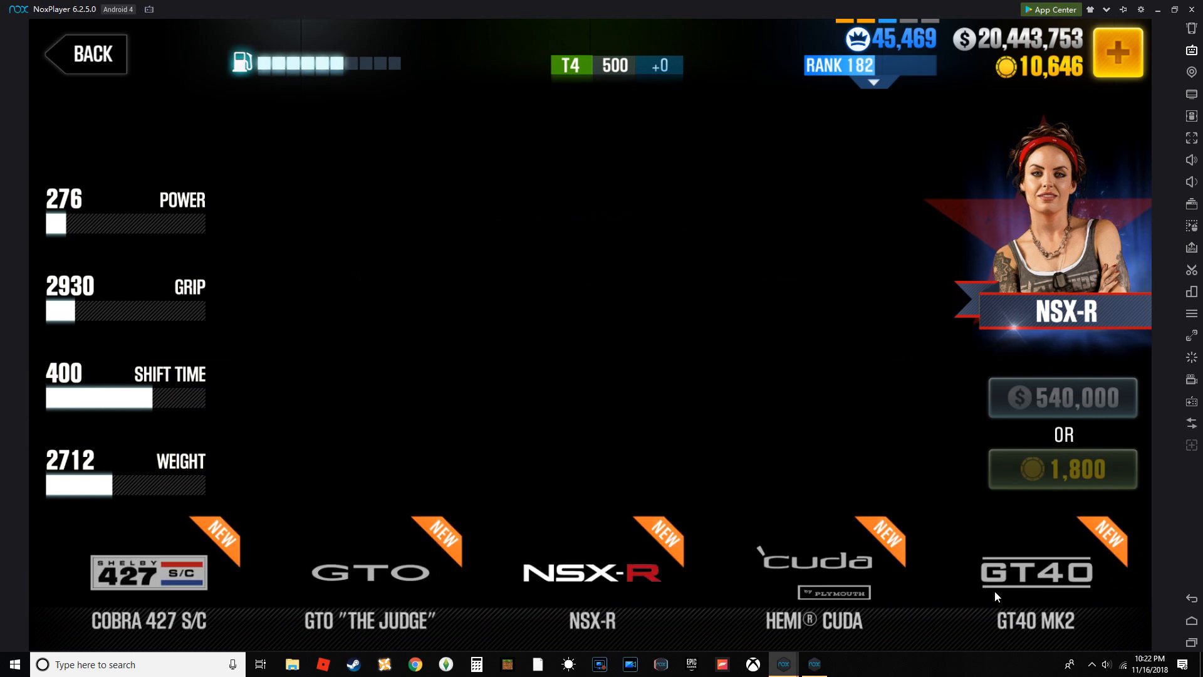
{"action": "mouse_move", "coordinate": [972, 588]}
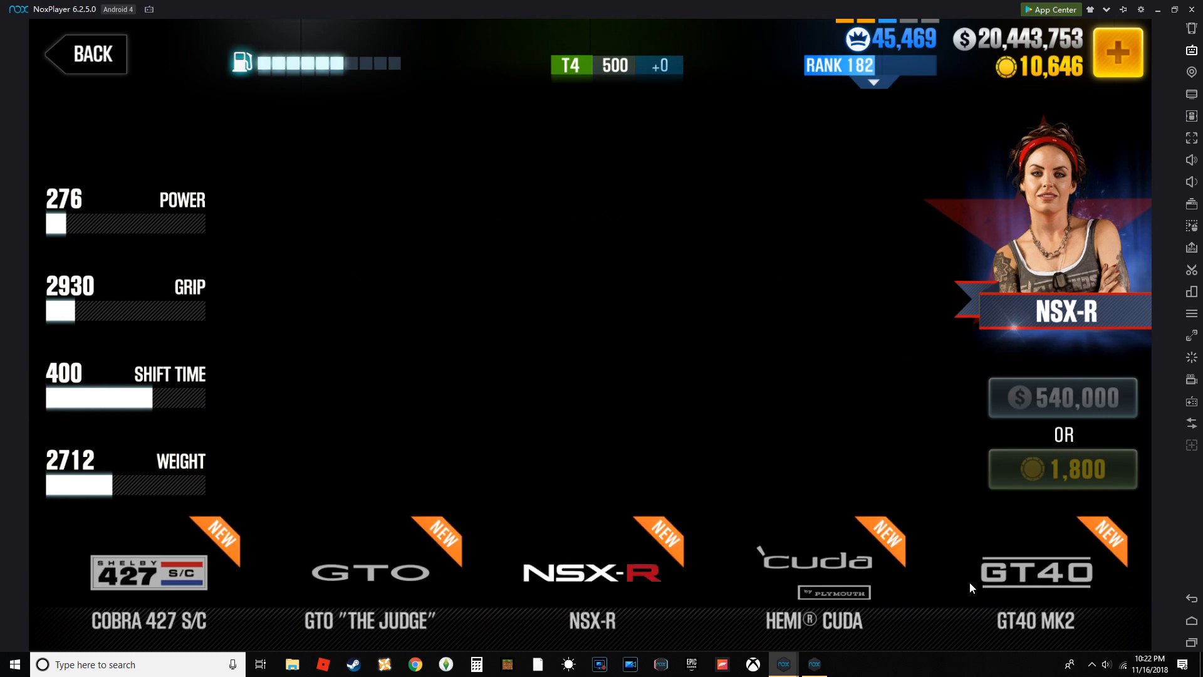
{"action": "left_click", "coordinate": [590, 571]}
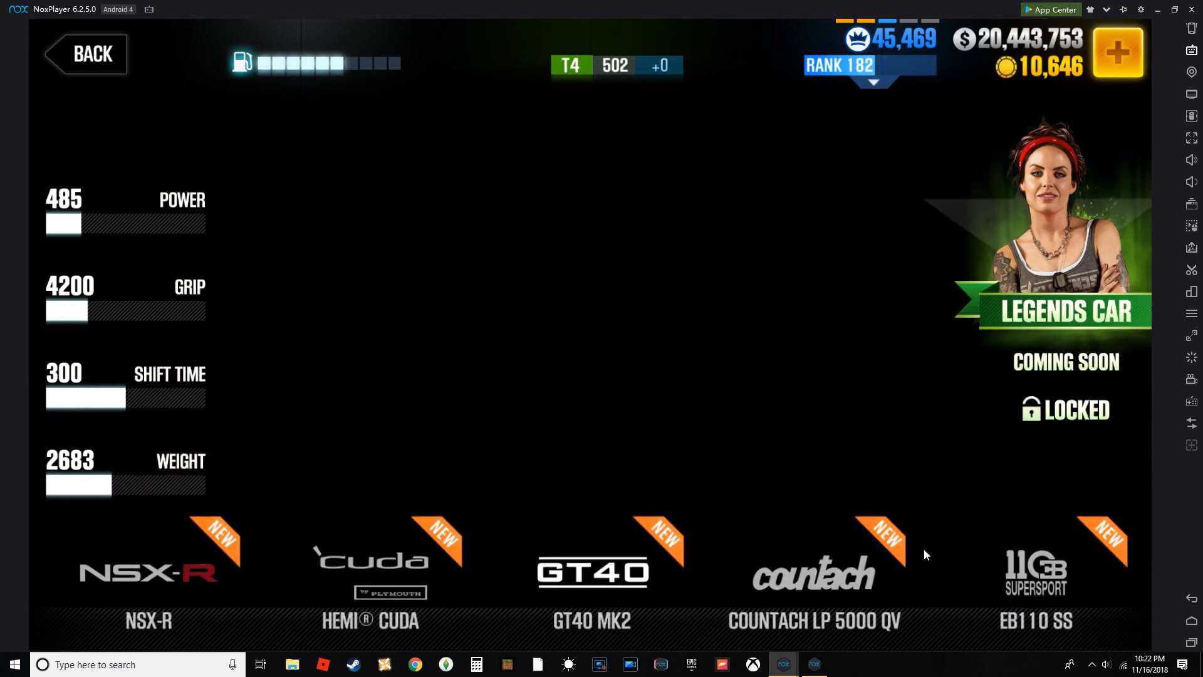
{"action": "left_click", "coordinate": [592, 564]}
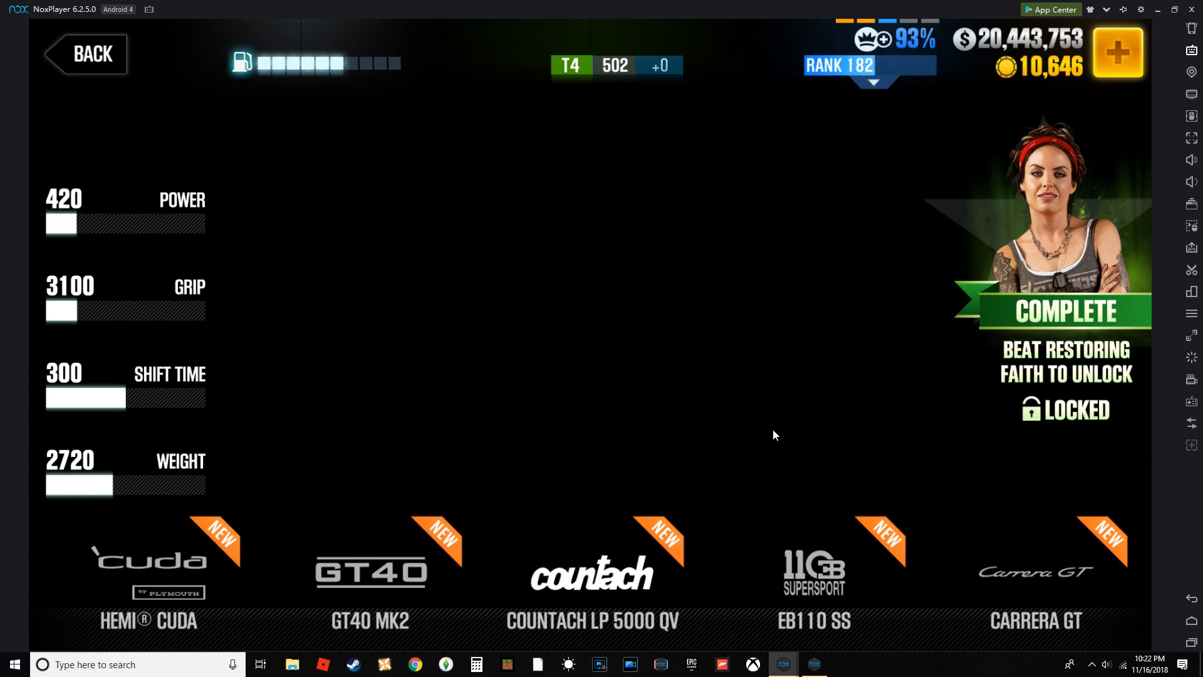
{"action": "mouse_move", "coordinate": [796, 437]}
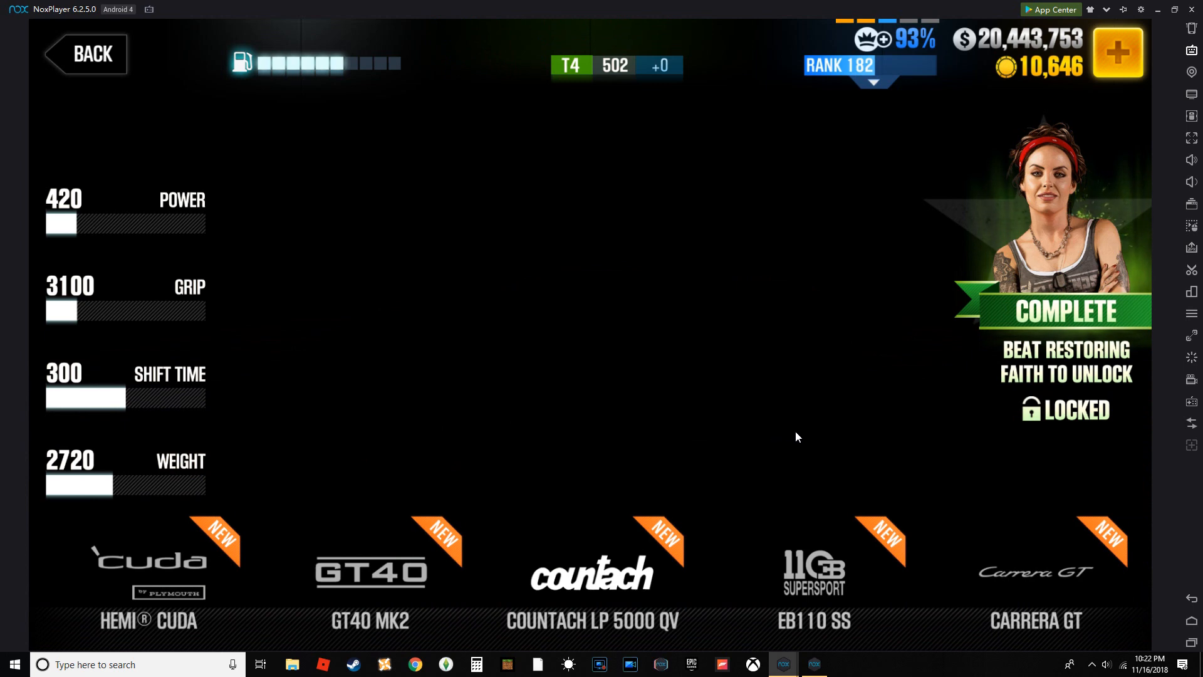
{"action": "mouse_move", "coordinate": [779, 443]}
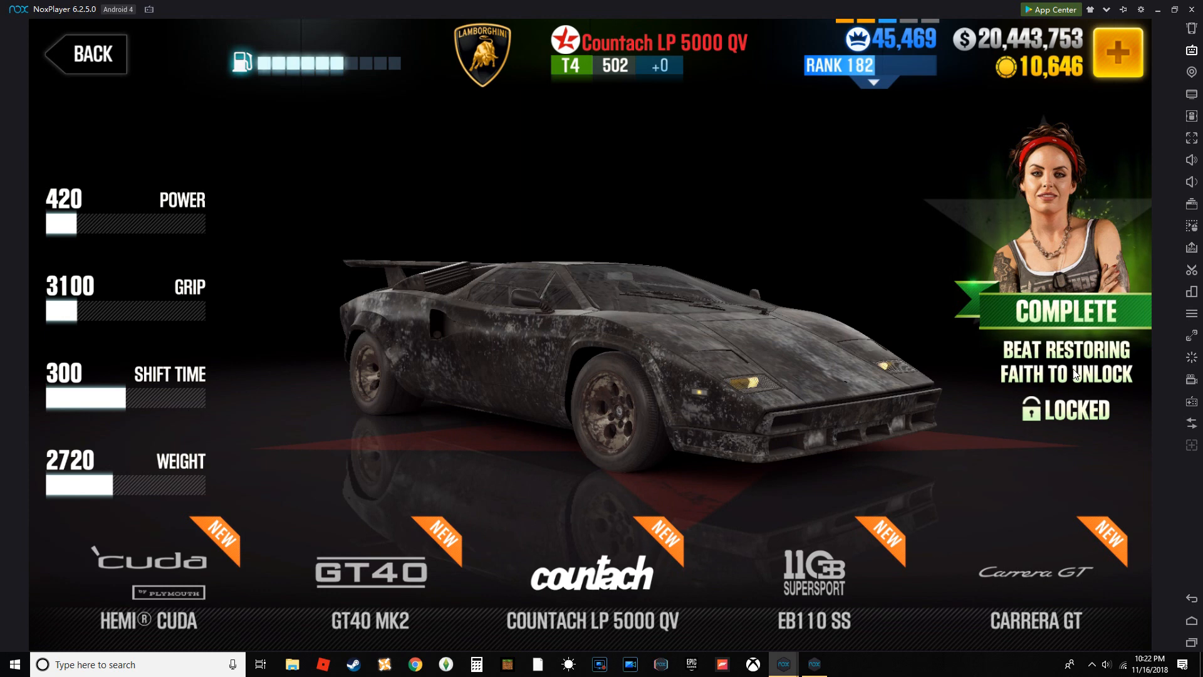
{"action": "mouse_move", "coordinate": [879, 568]}
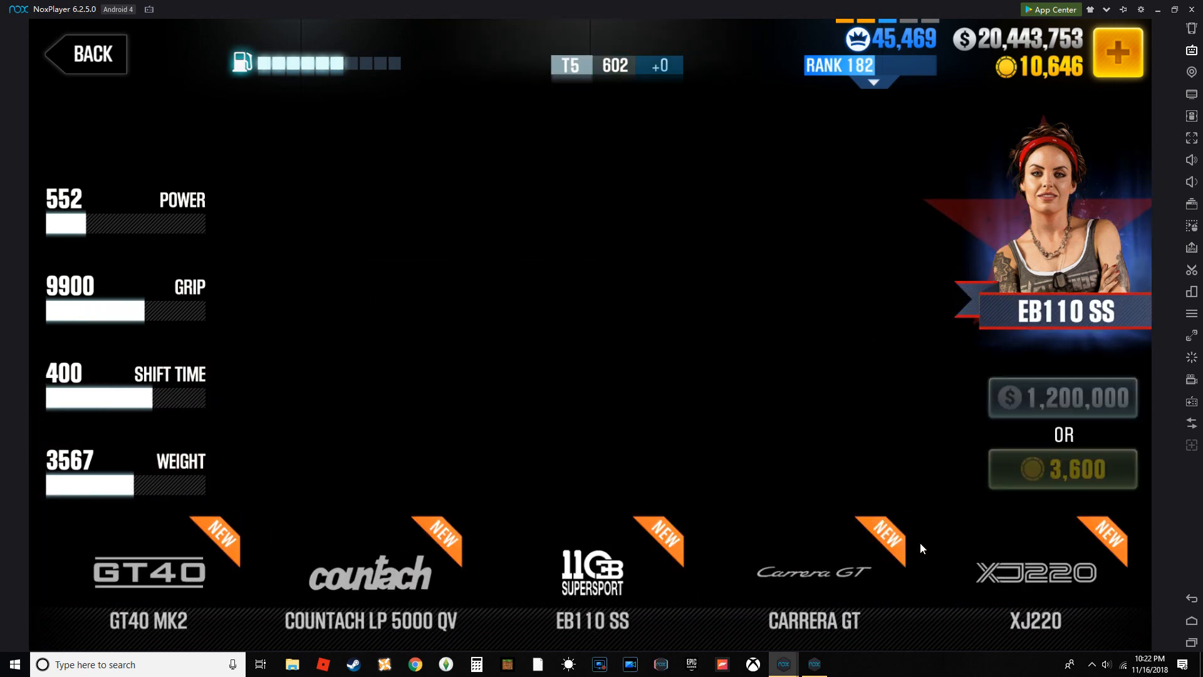
{"action": "mouse_move", "coordinate": [932, 543]}
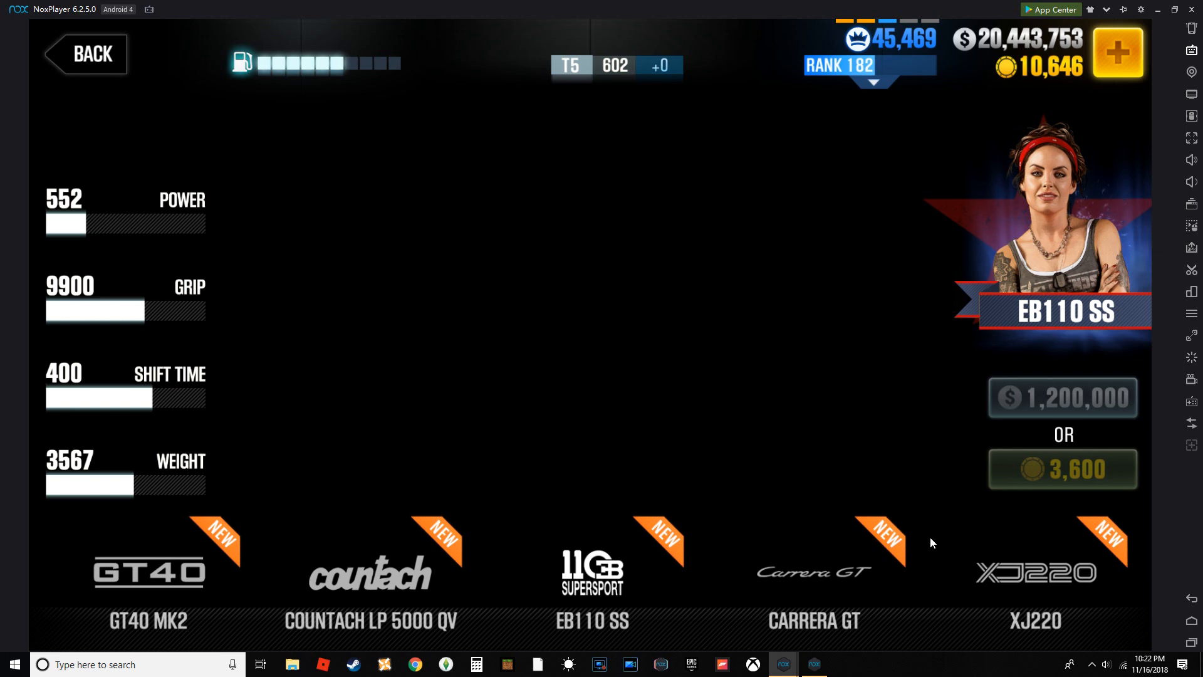
{"action": "mouse_move", "coordinate": [801, 468]}
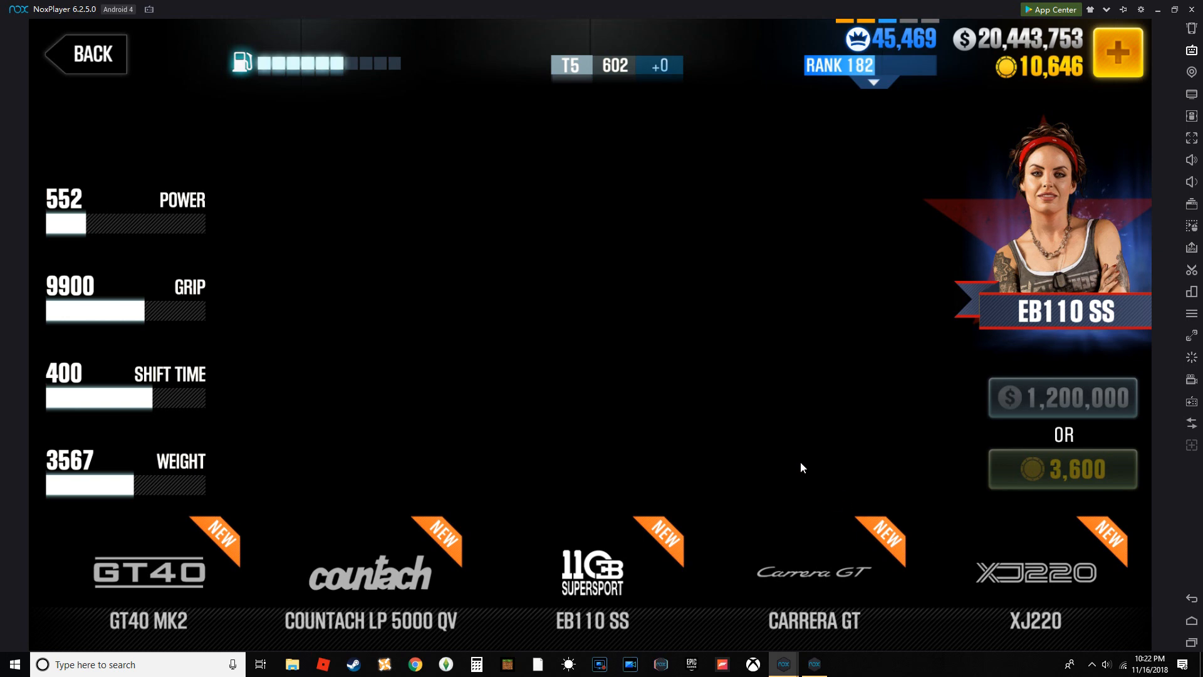